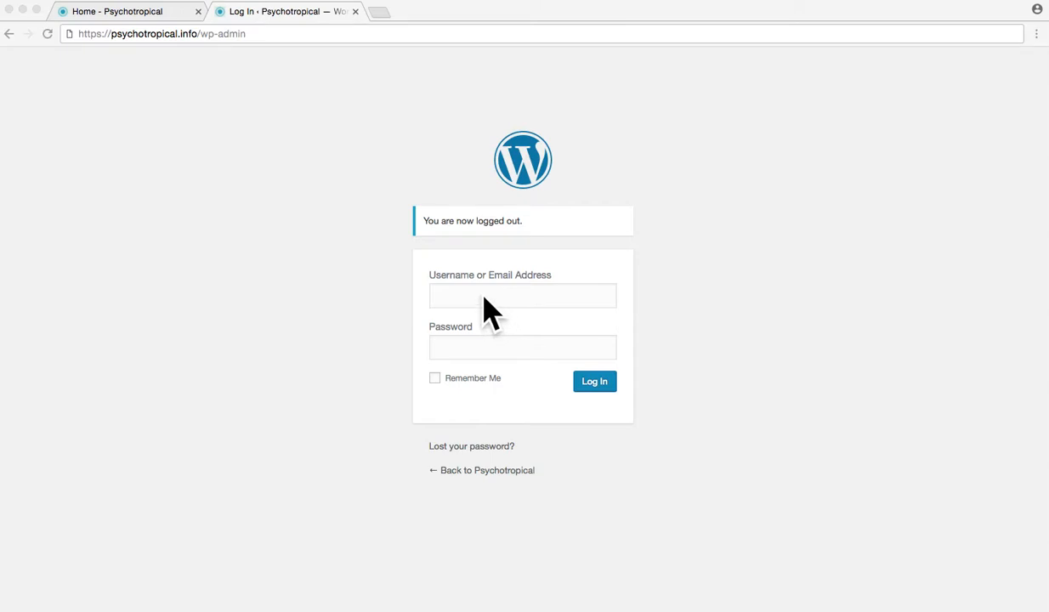
Step: Log in to the Psychotropical admin with username 'ps' and the account password
left_click(522, 296)
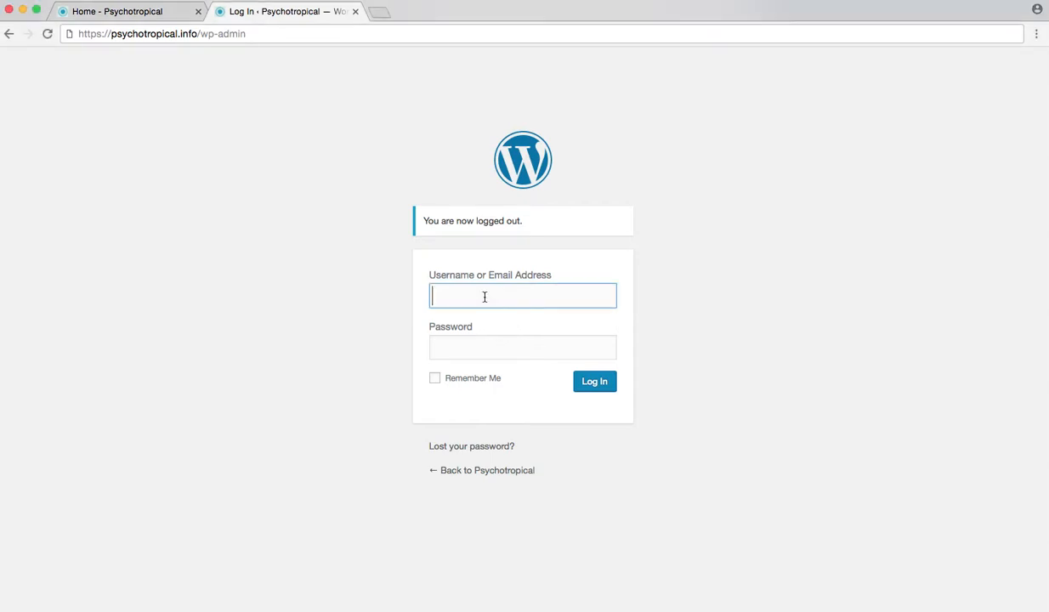
type("ps")
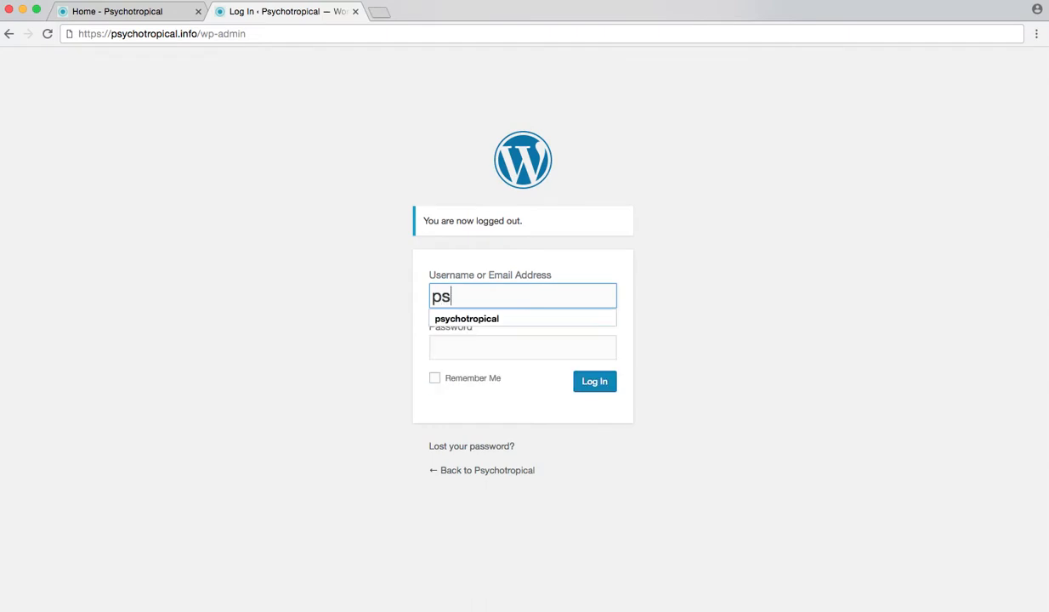
left_click(466, 318)
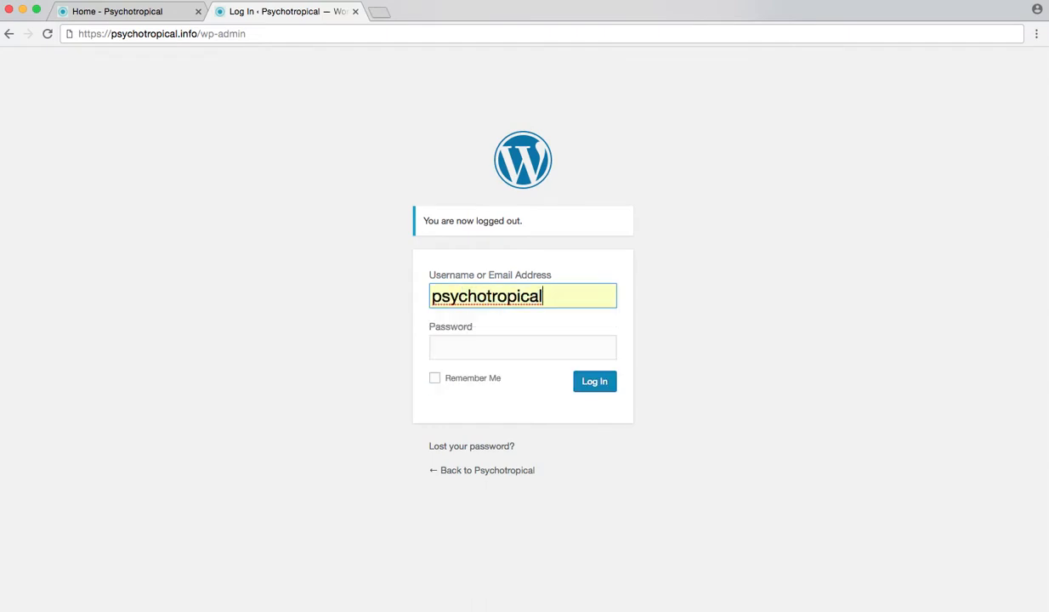
type("••••••")
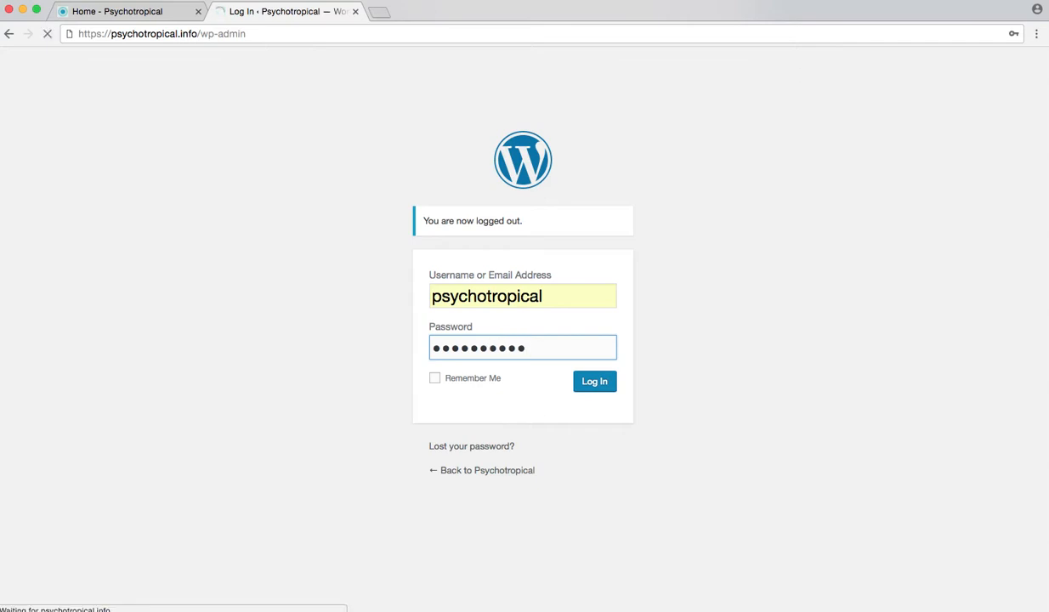
left_click(595, 381)
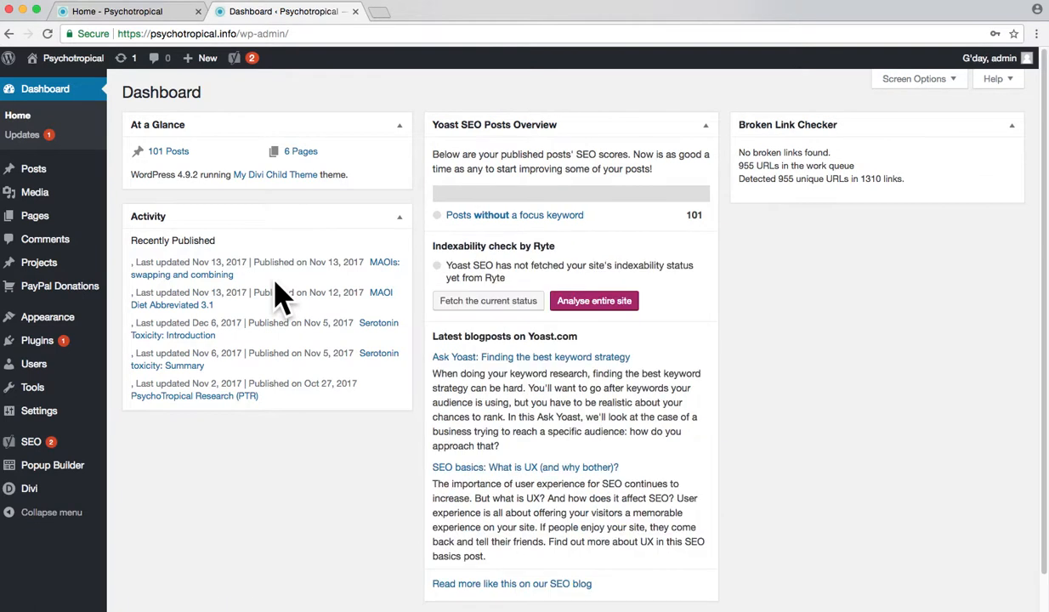
mouse_move(34, 191)
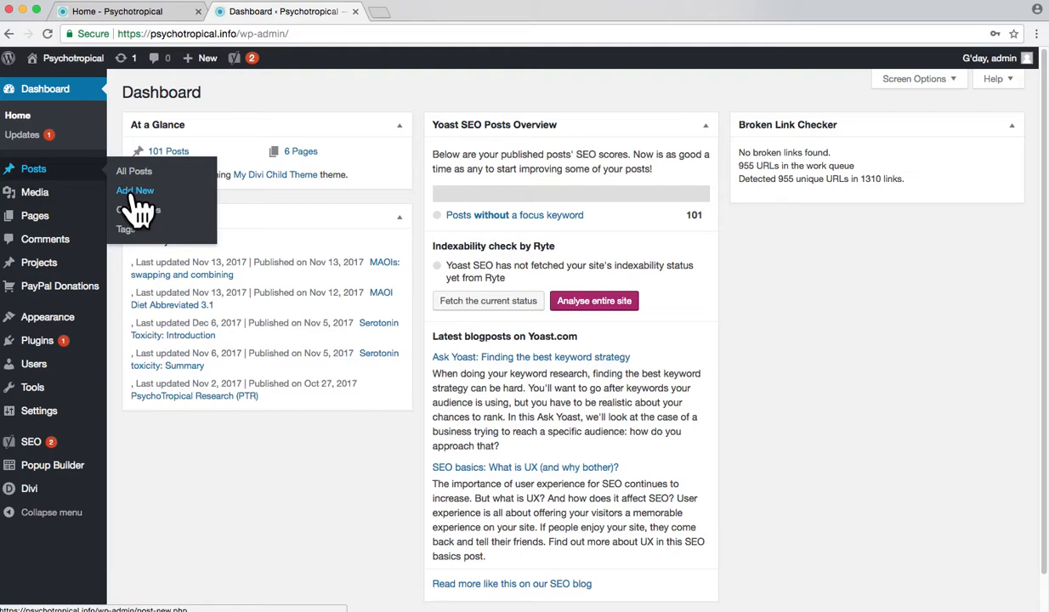
Step: Start a new post from the Posts menu's Add New entry
left_click(134, 191)
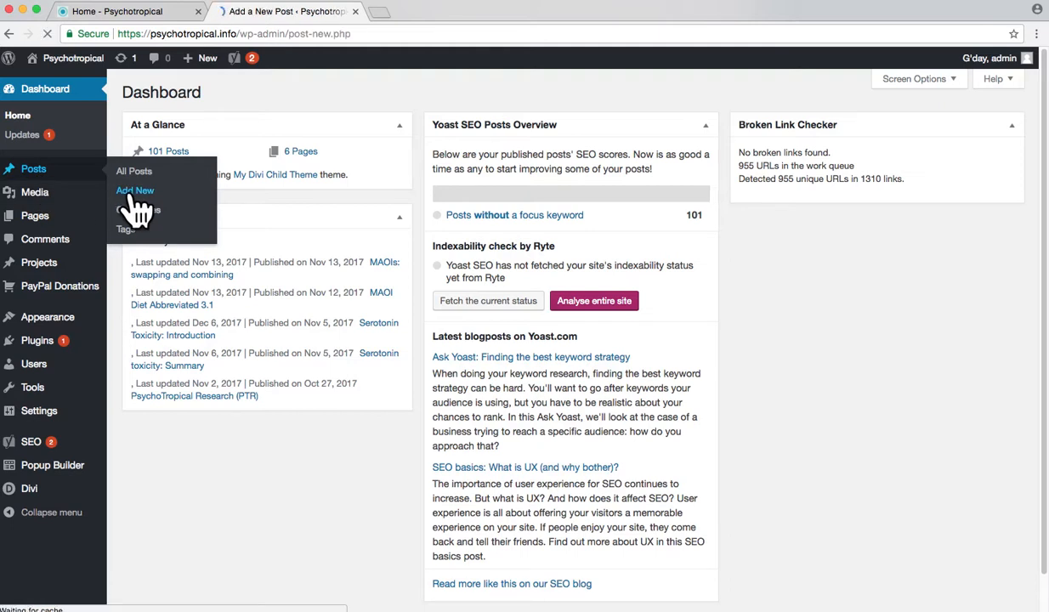
Step: File the post under Serotonin Toxicity and title it 'New Post'
left_click(134, 190)
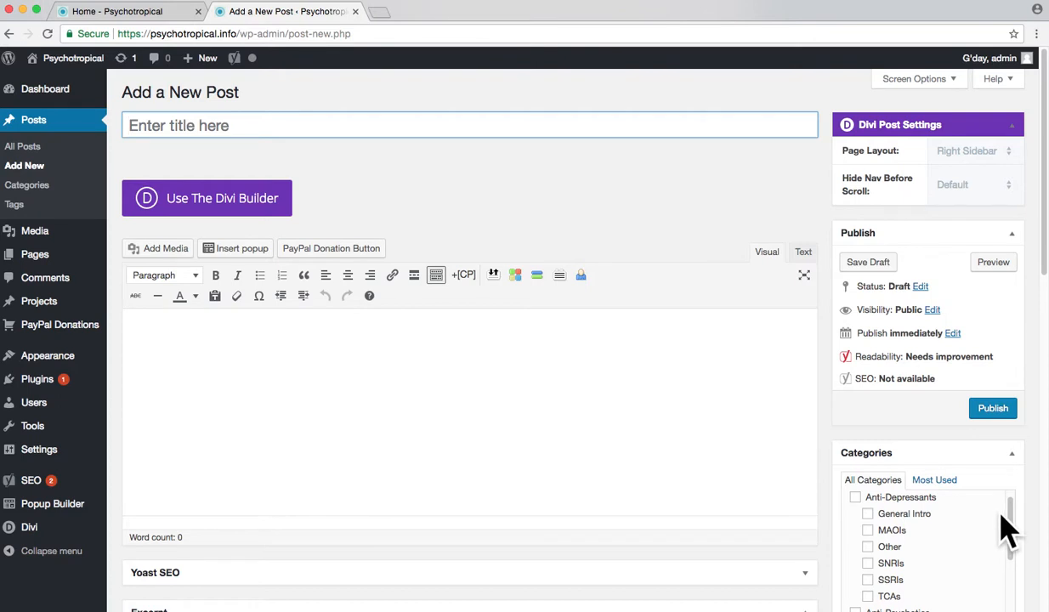
scroll("down", 3)
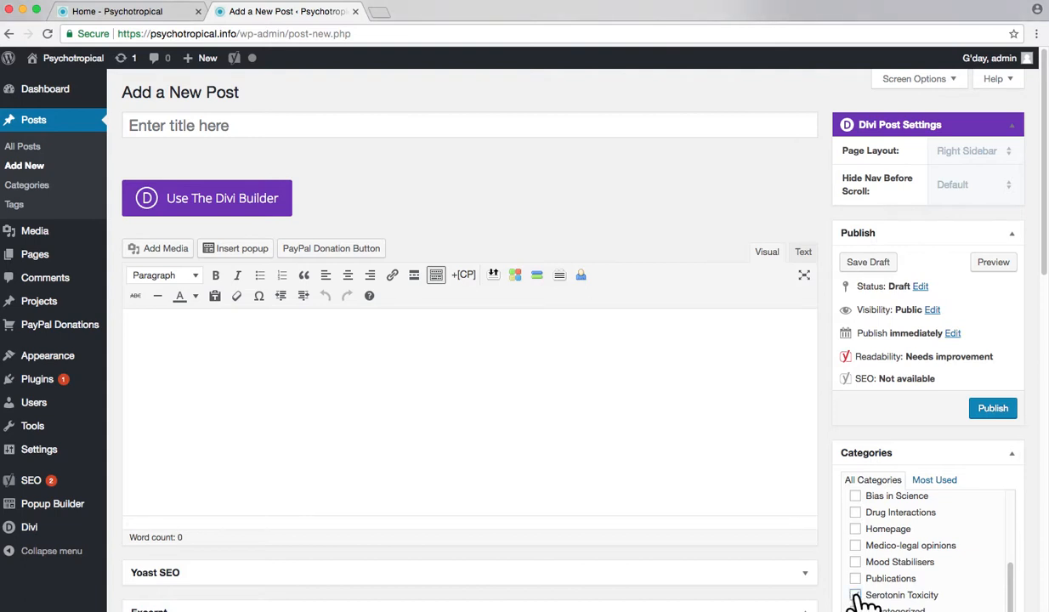
left_click(855, 595)
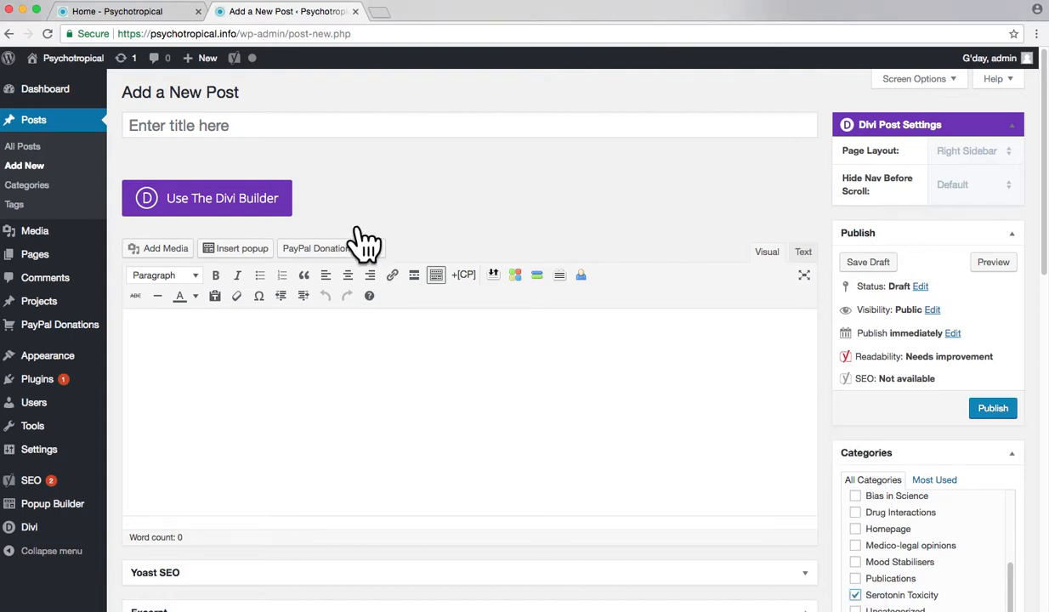
left_click(259, 126)
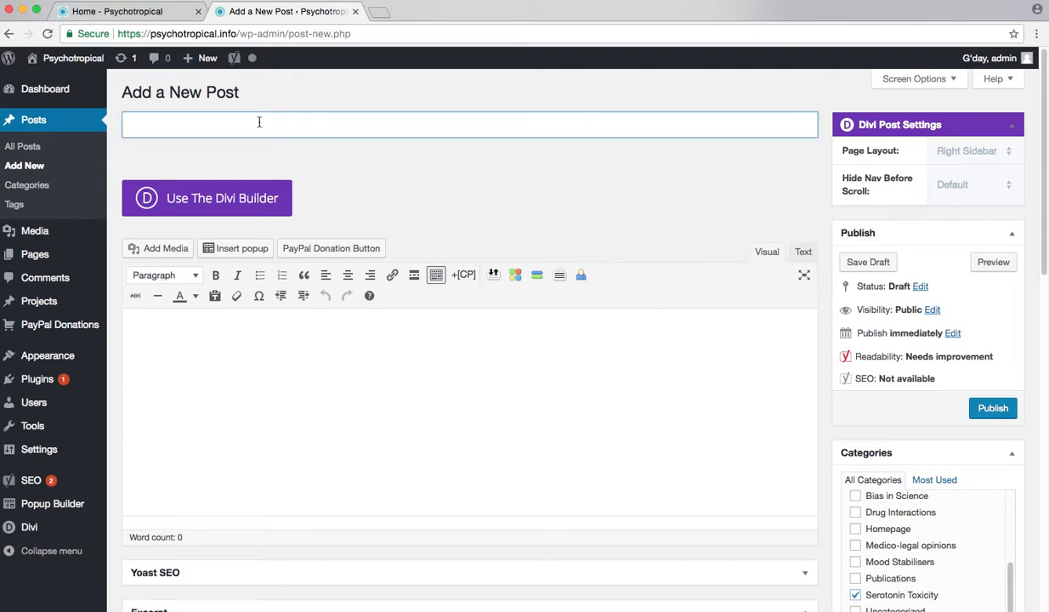
type("New Pos")
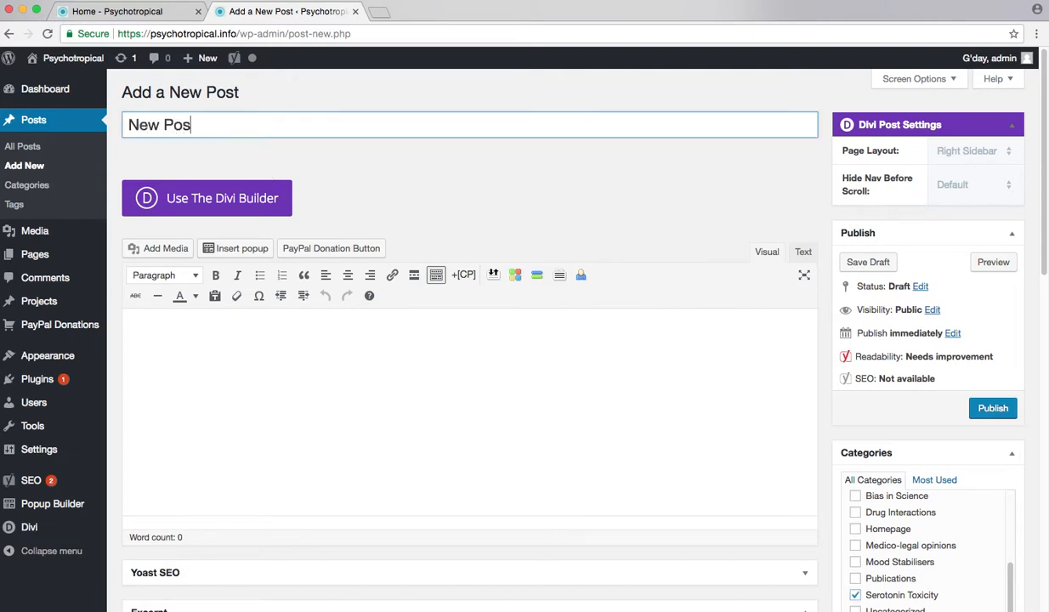
type("t")
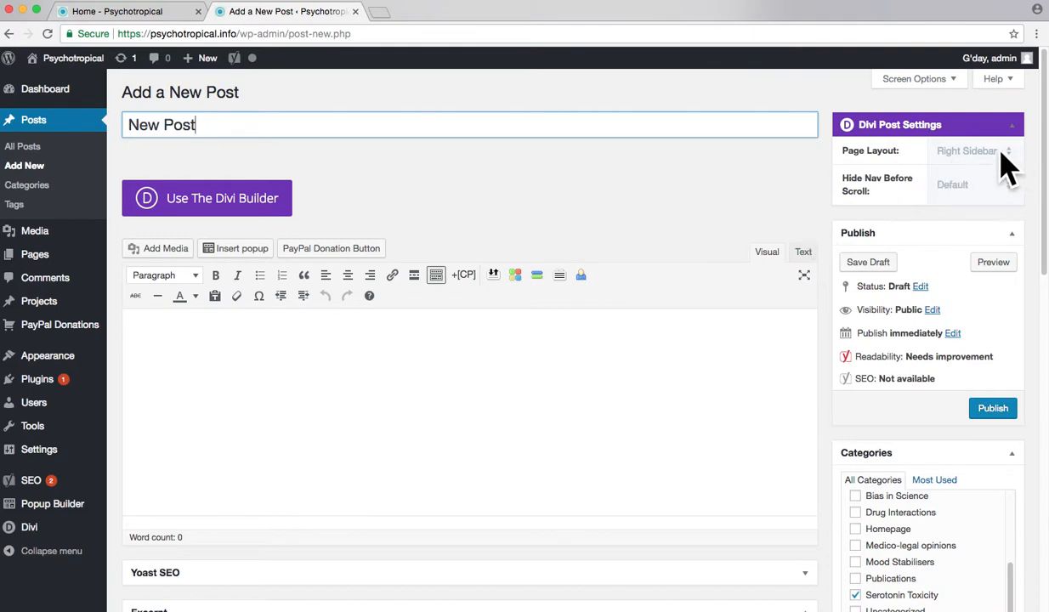
Step: Set the Divi Post Settings page layout to Fullwidth
left_click(970, 150)
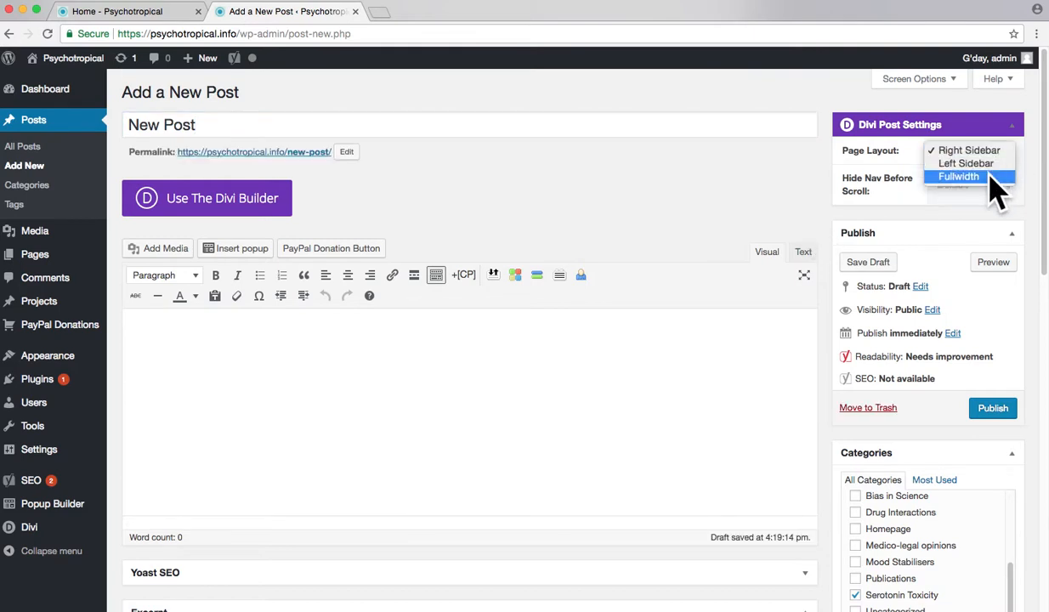
left_click(957, 175)
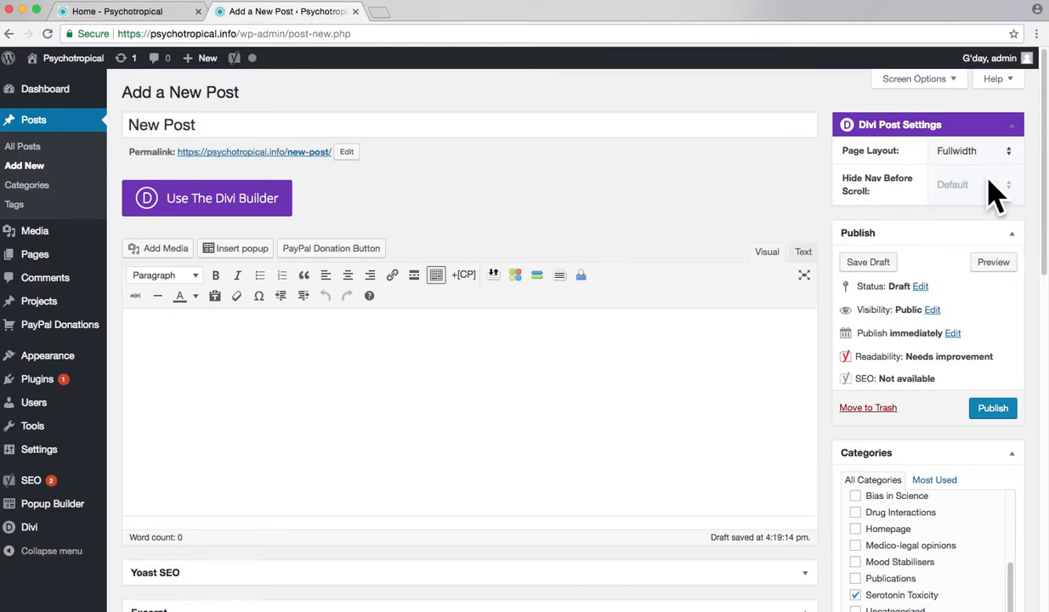
mouse_move(722, 285)
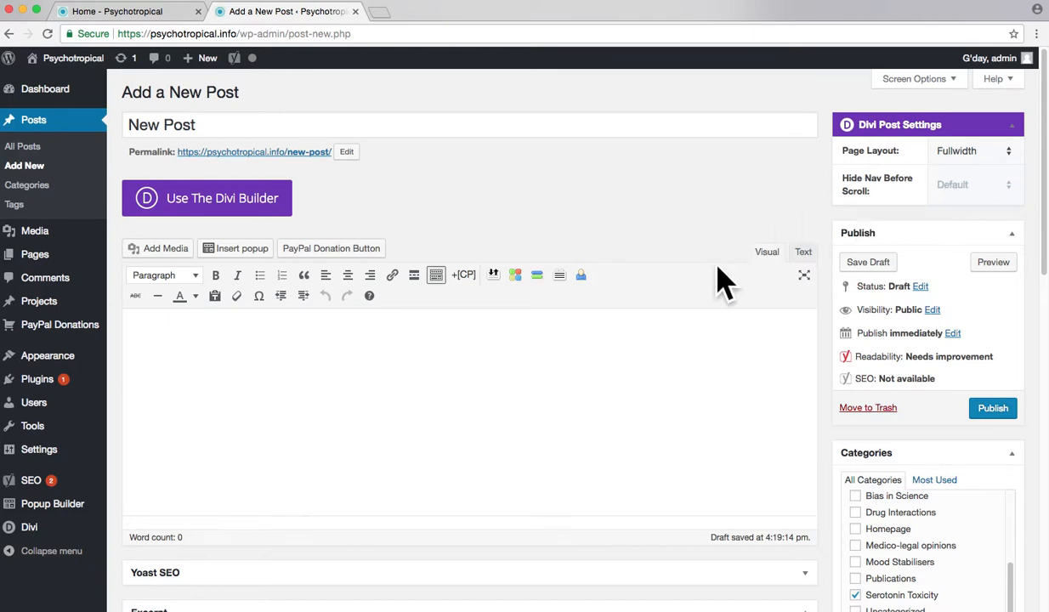
scroll("down", 3)
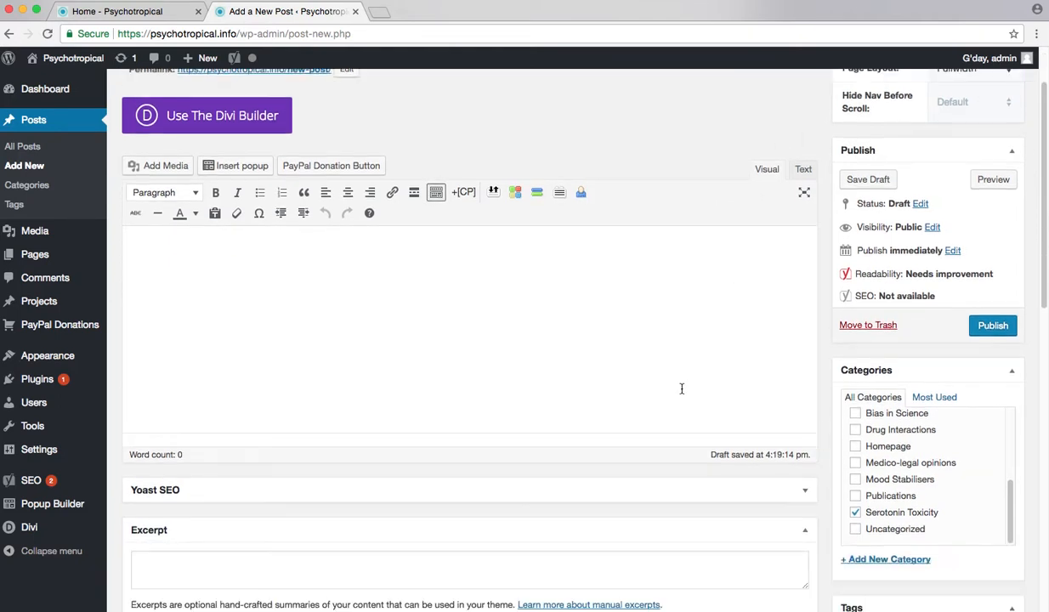
scroll("down", 3)
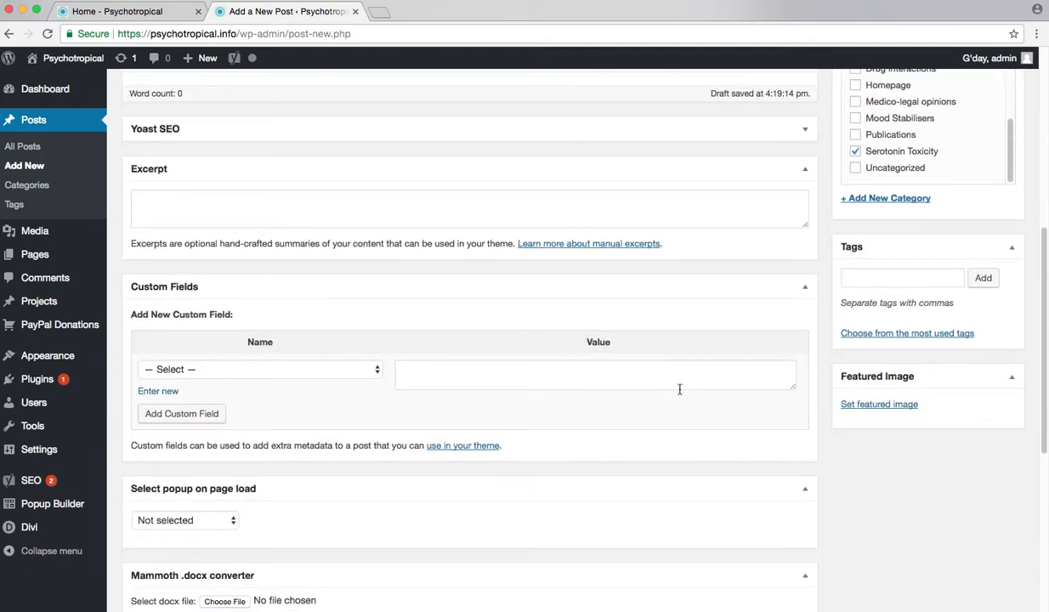
scroll("down", 3)
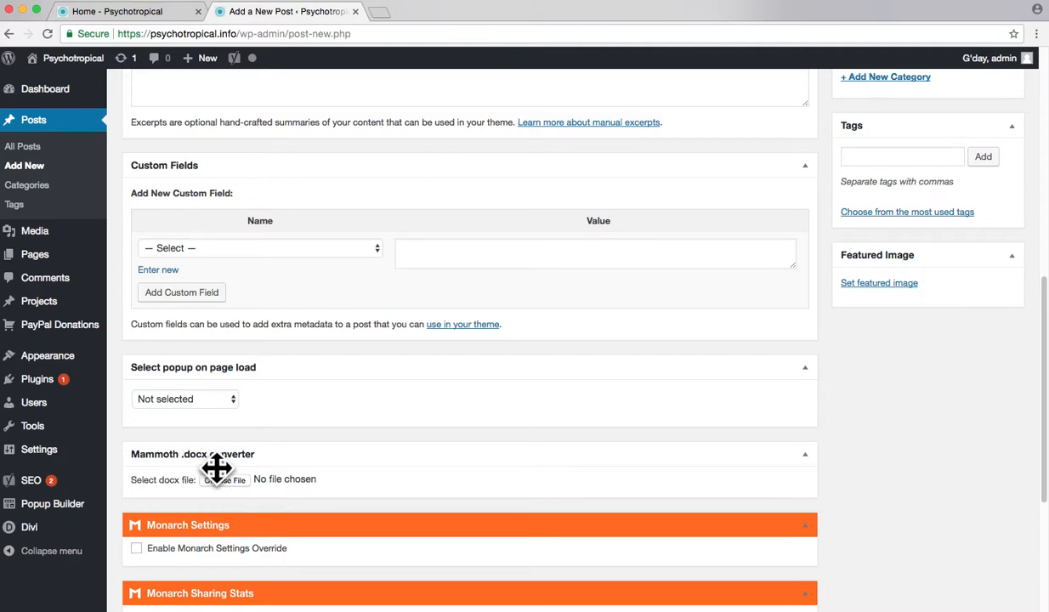
mouse_move(229, 497)
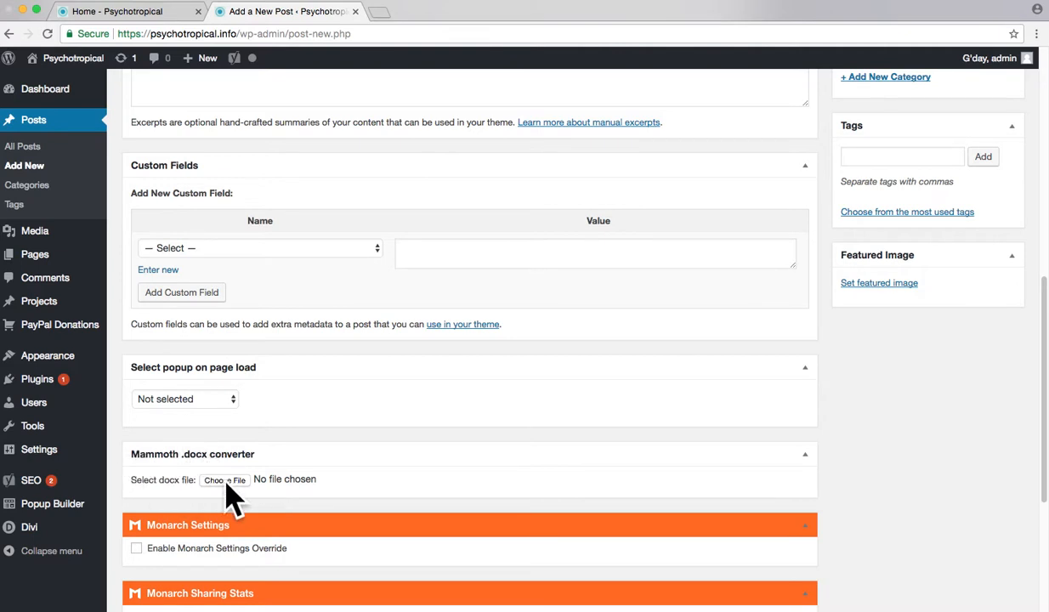
Step: Choose 'Guidelines- problems aplenty.docx' in the Mammoth converter by searching for docx
left_click(225, 479)
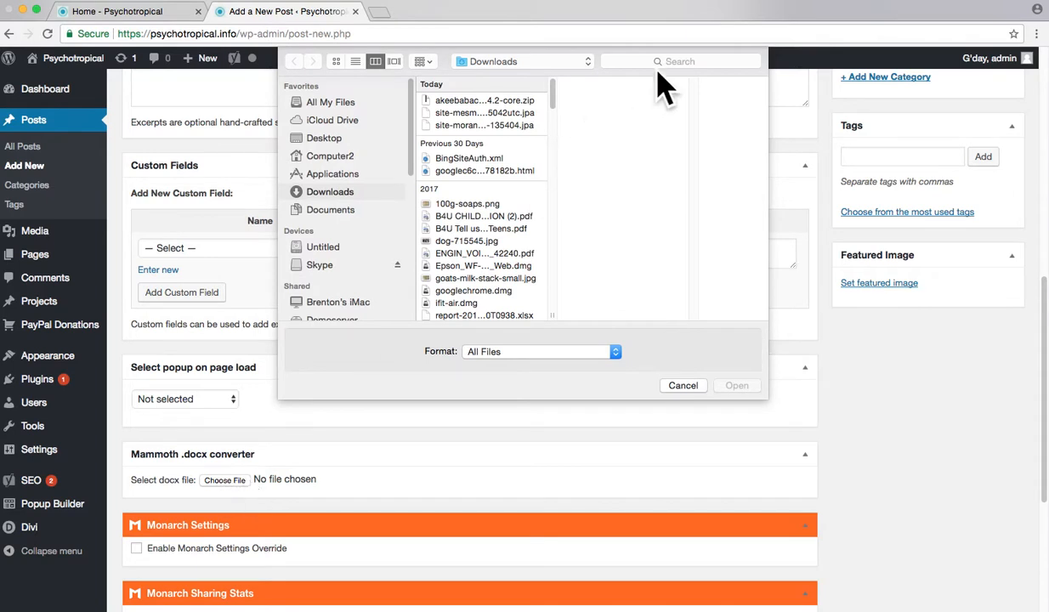
type("docx")
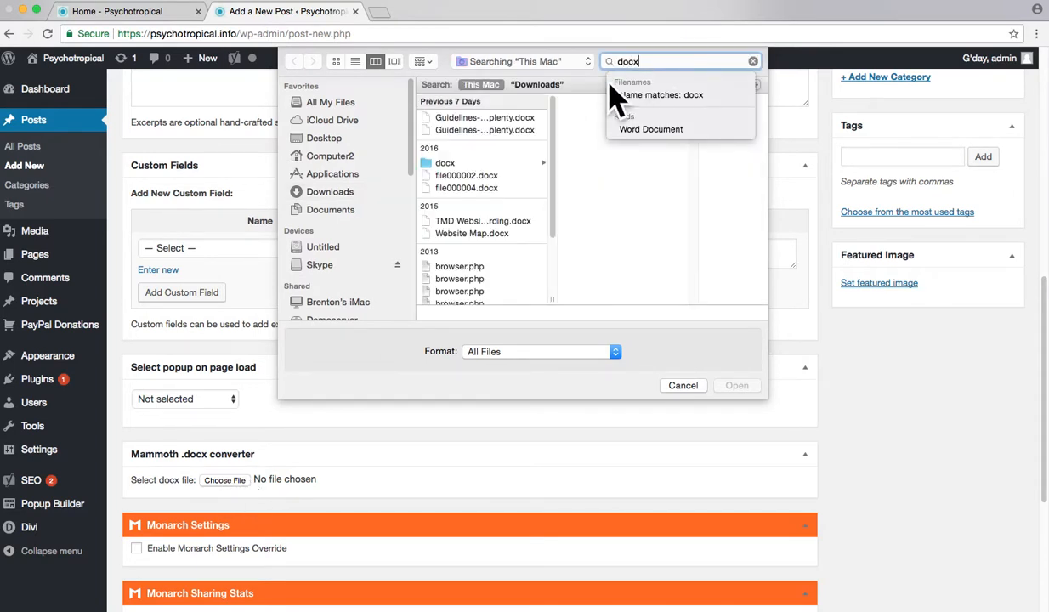
left_click(484, 117)
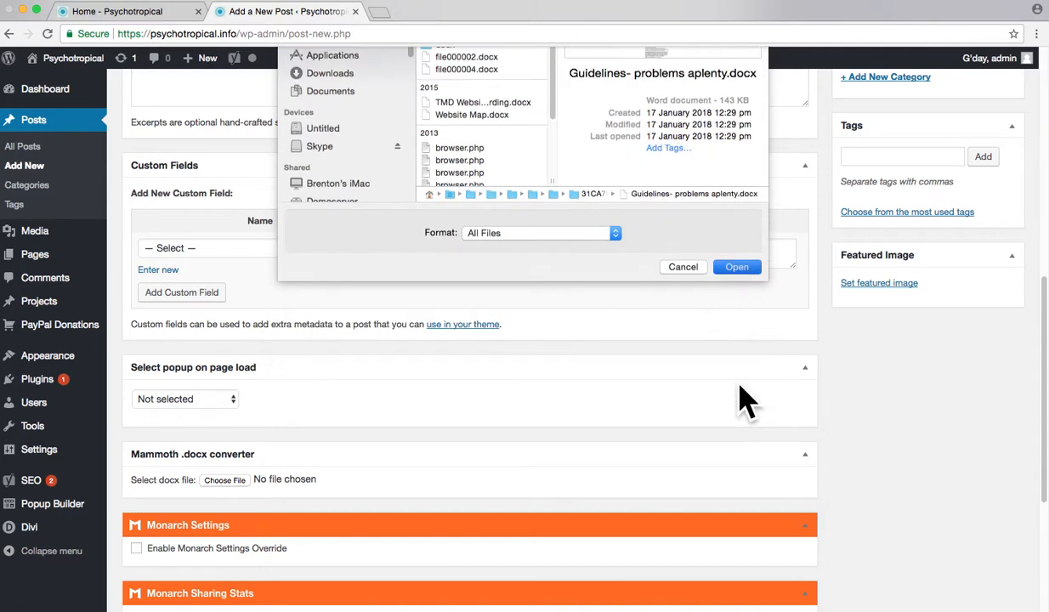
left_click(736, 266)
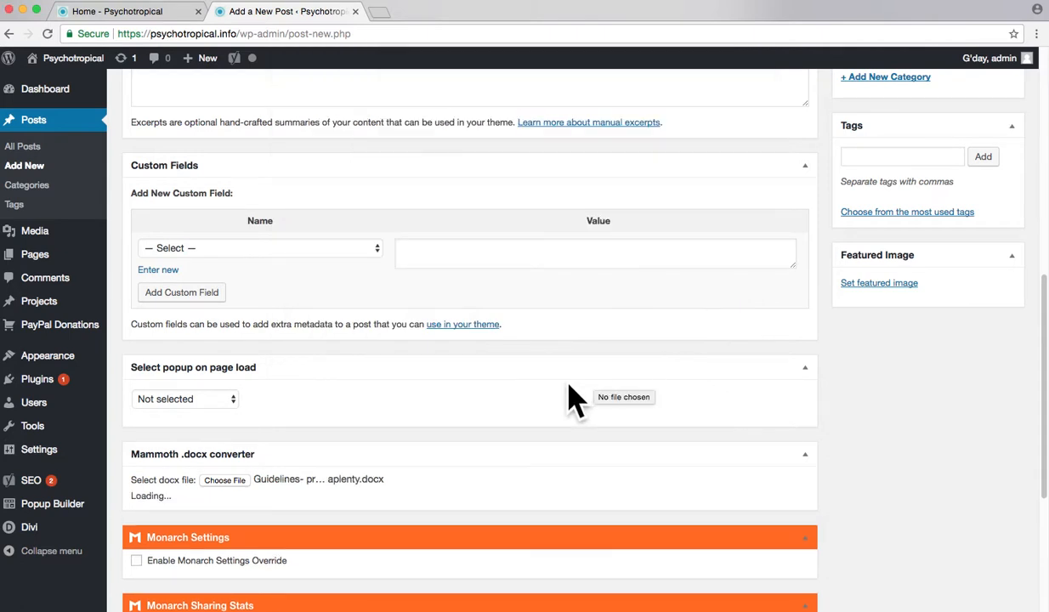
mouse_move(184, 490)
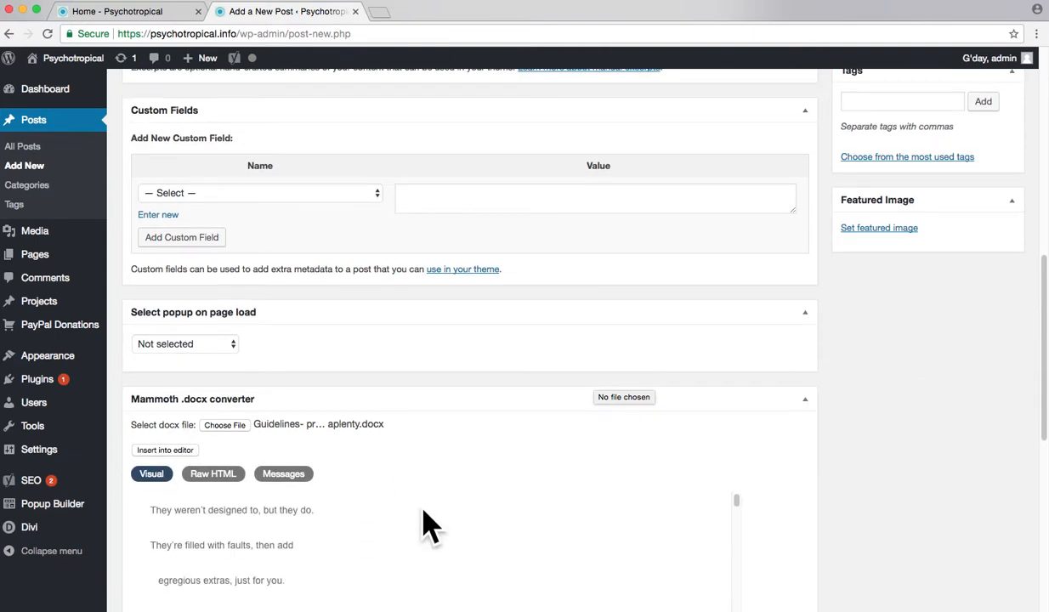
Step: Insert the converted 'Guidelines: problems aplenty' text into the post editor
left_click(165, 449)
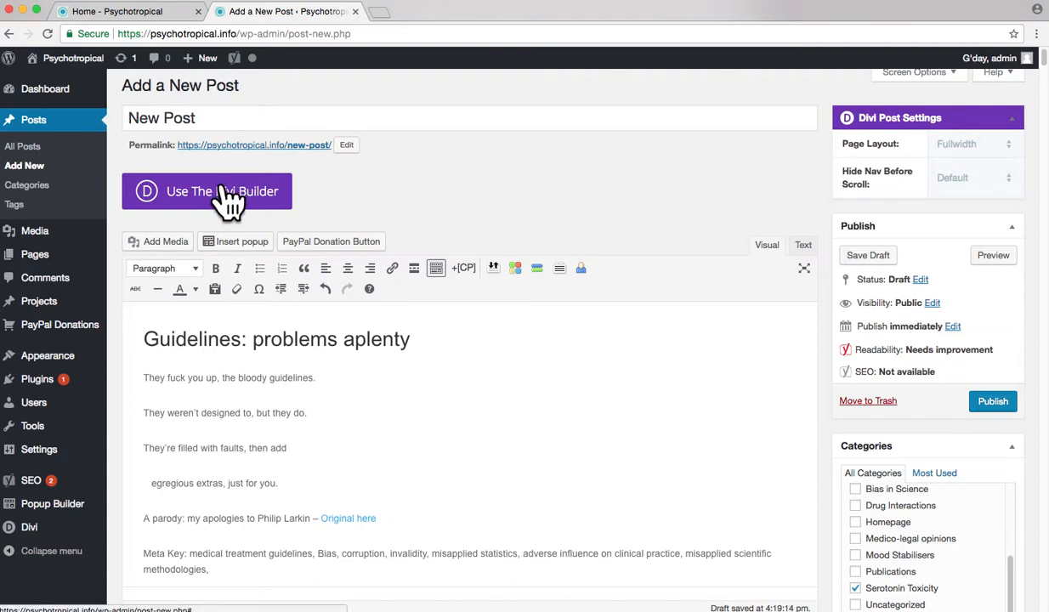
mouse_move(228, 167)
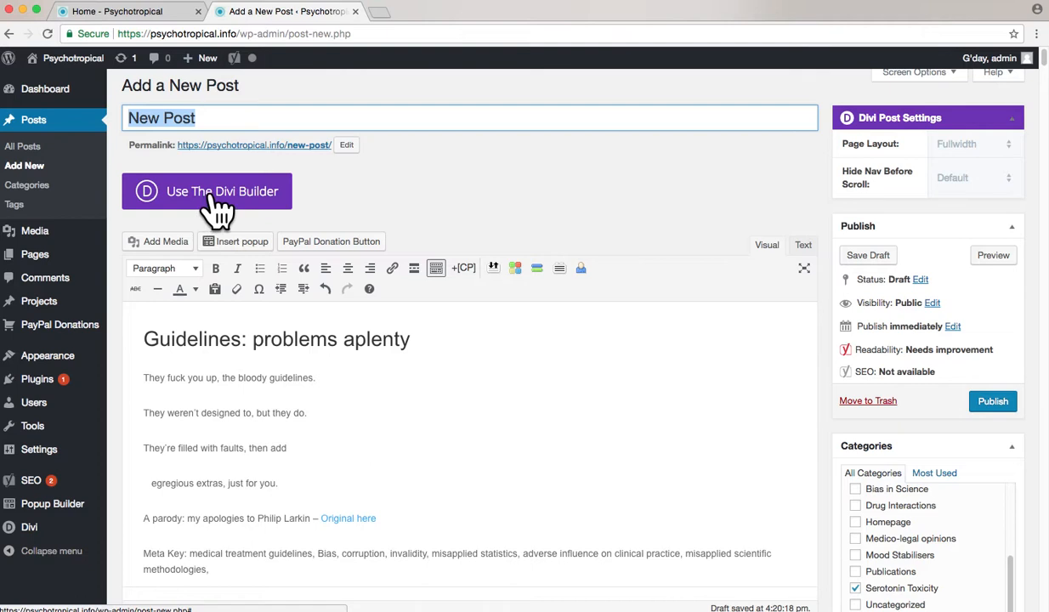
Step: Switch the post to the Divi Builder so its content sits in a Text module
left_click(207, 190)
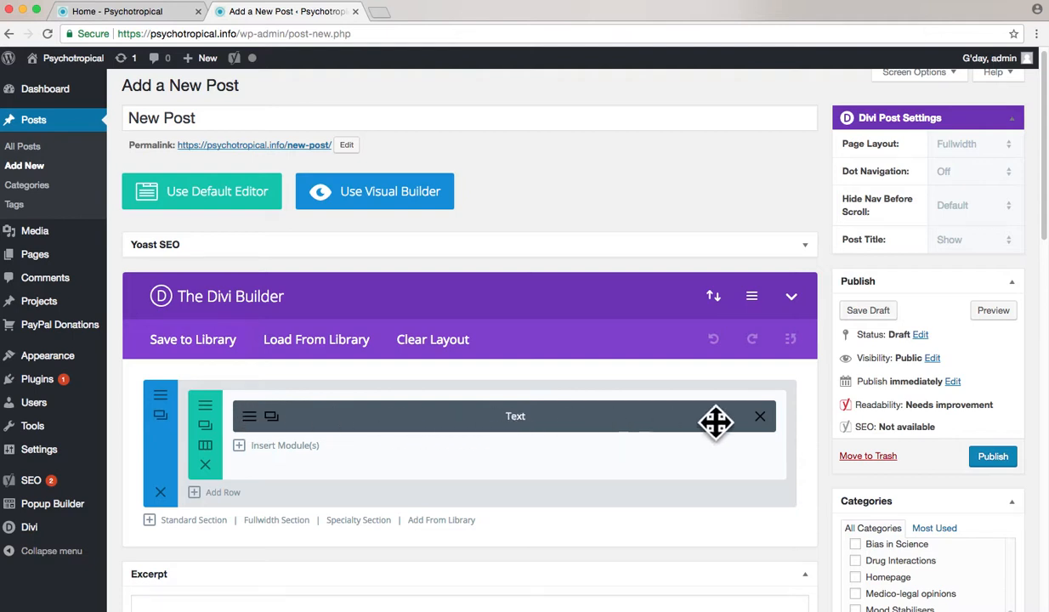
mouse_move(286, 479)
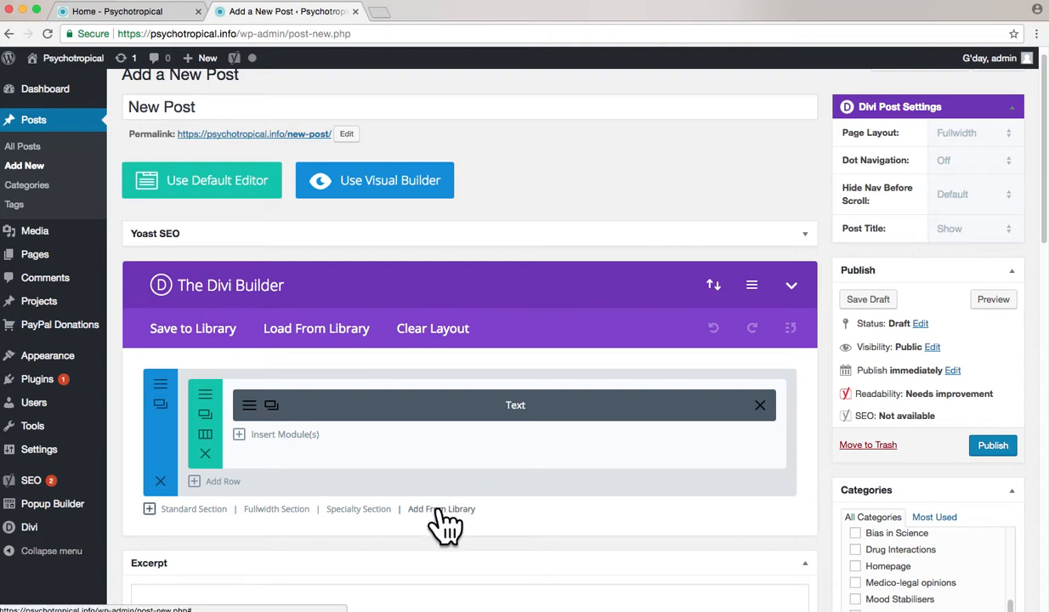
mouse_move(440, 524)
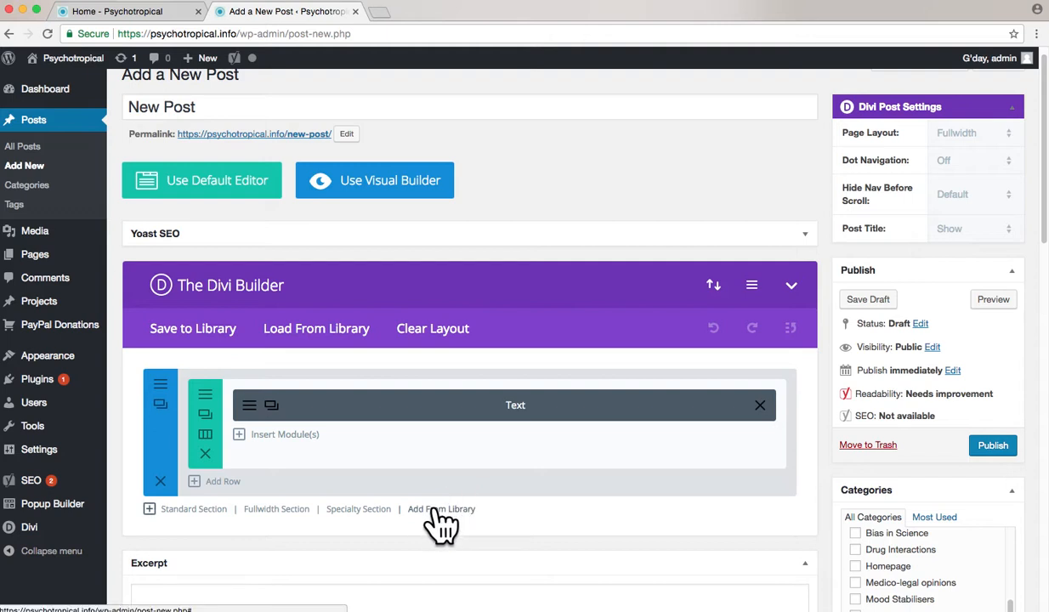
mouse_move(449, 526)
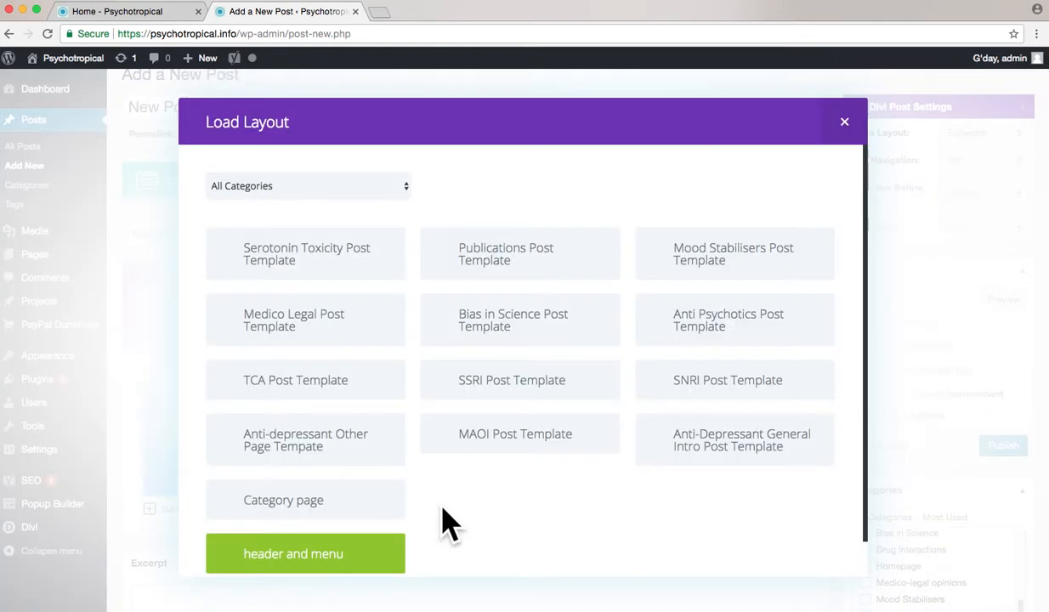
mouse_move(369, 285)
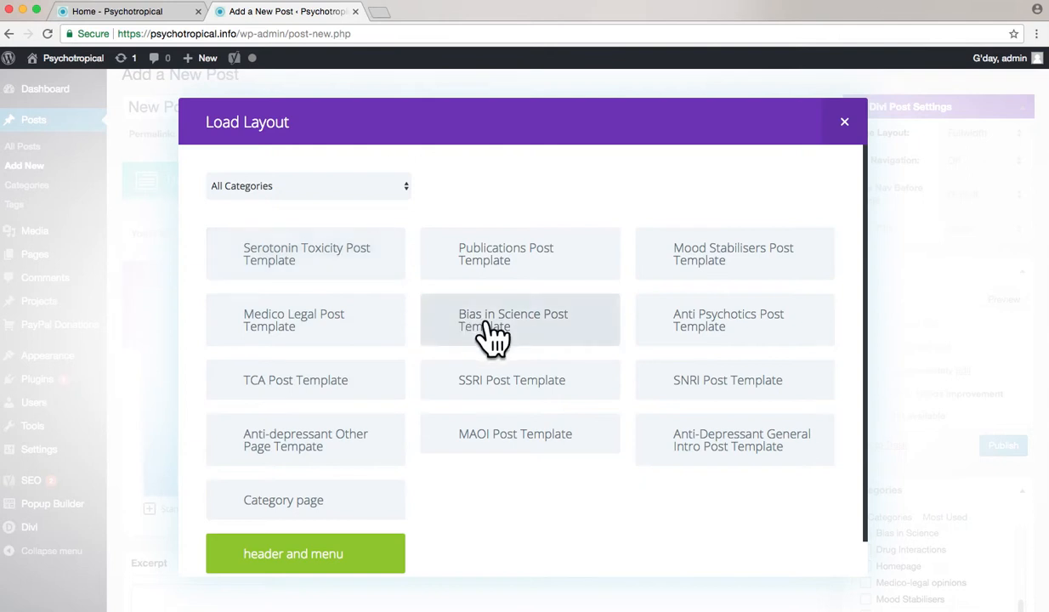
mouse_move(495, 368)
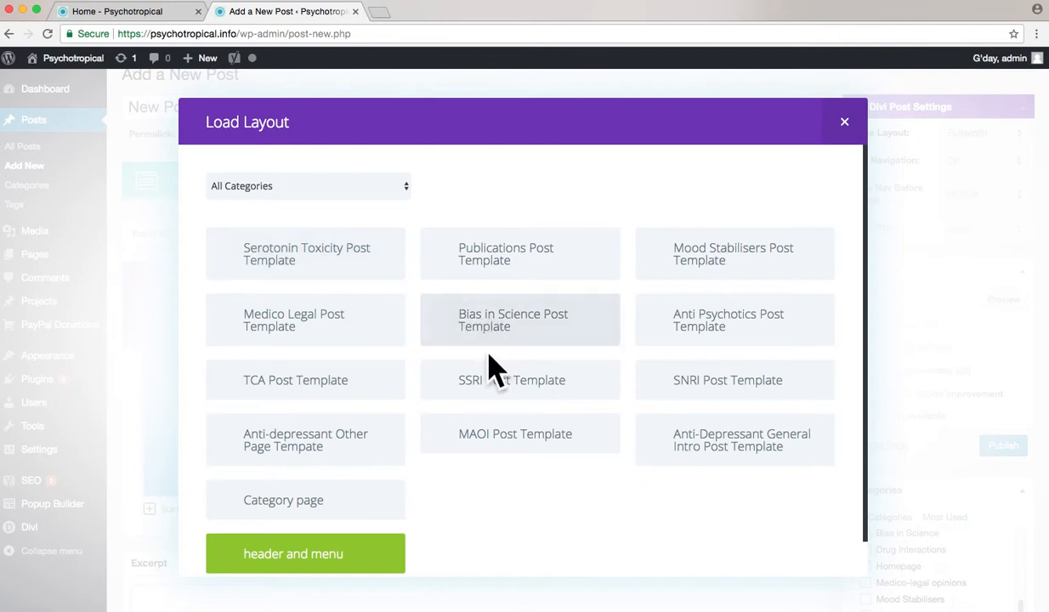
mouse_move(331, 272)
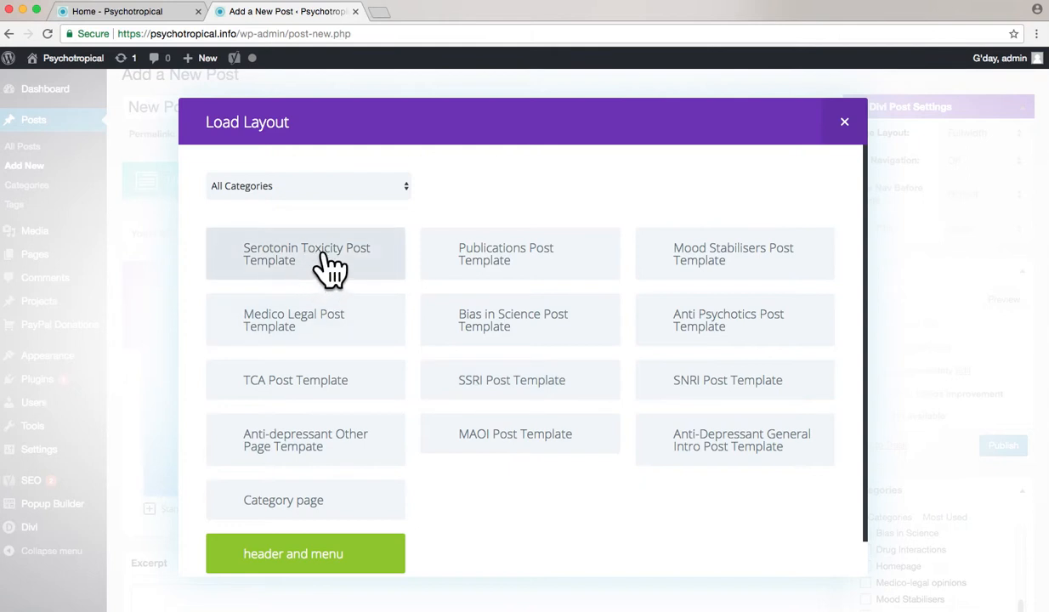
mouse_move(326, 265)
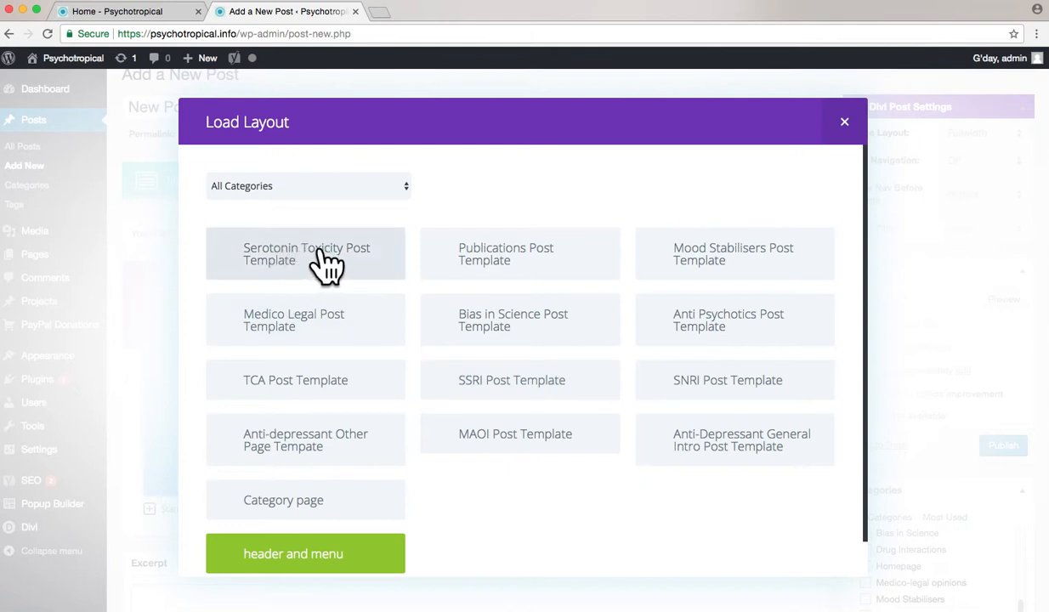
Step: Add the Serotonin Toxicity Post Template from the library below the Text module
left_click(306, 253)
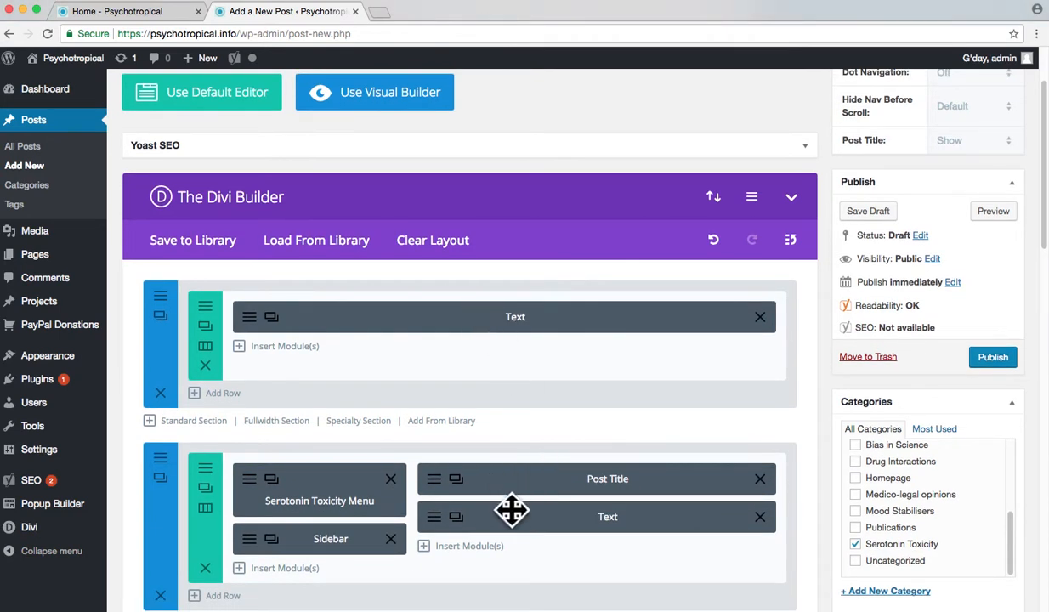
mouse_move(760, 517)
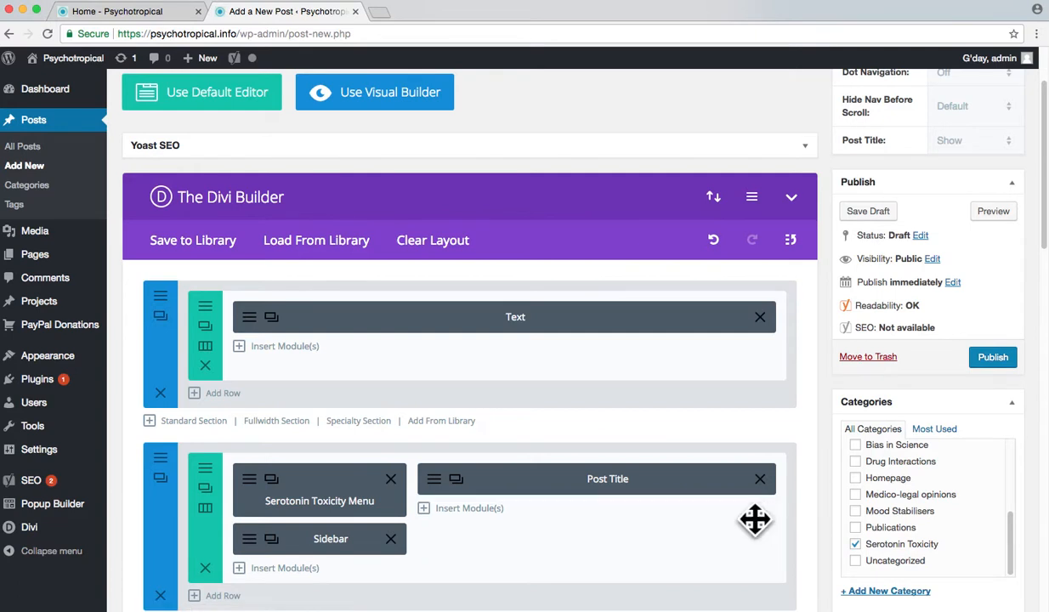
mouse_move(275, 332)
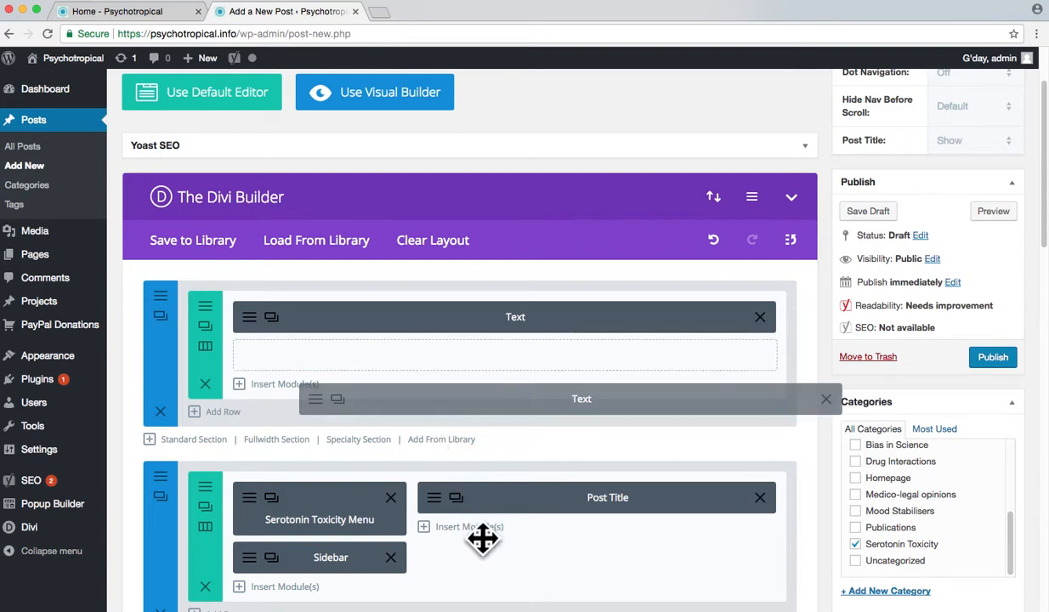
mouse_move(485, 558)
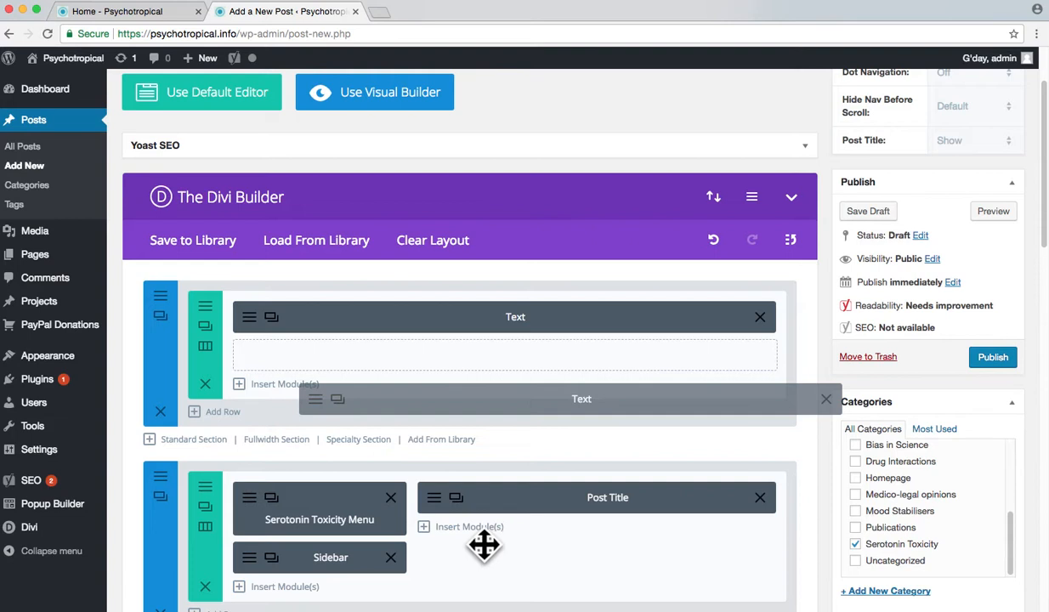
mouse_move(483, 554)
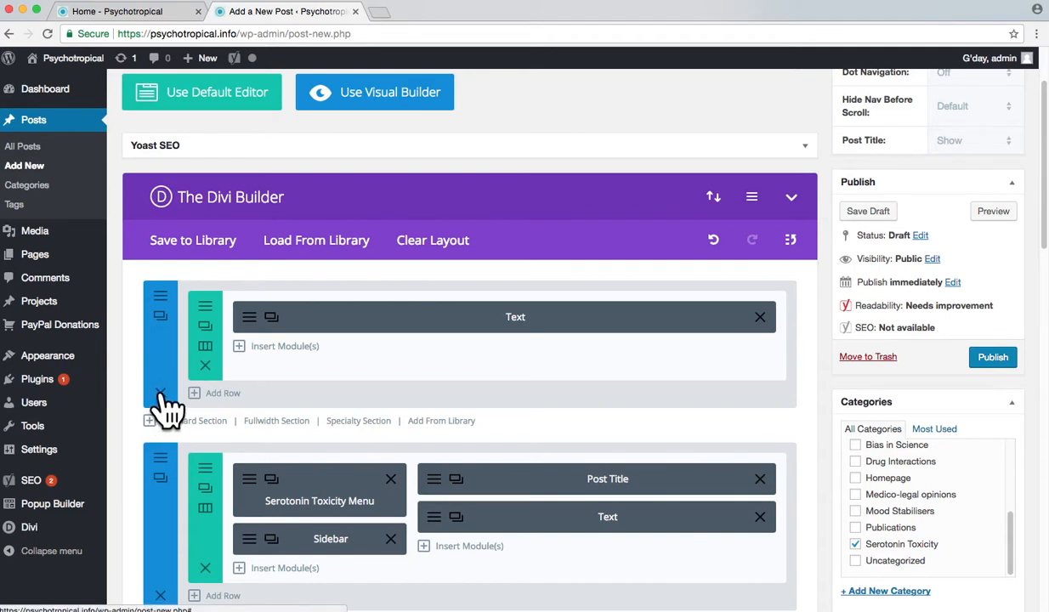
mouse_move(280, 303)
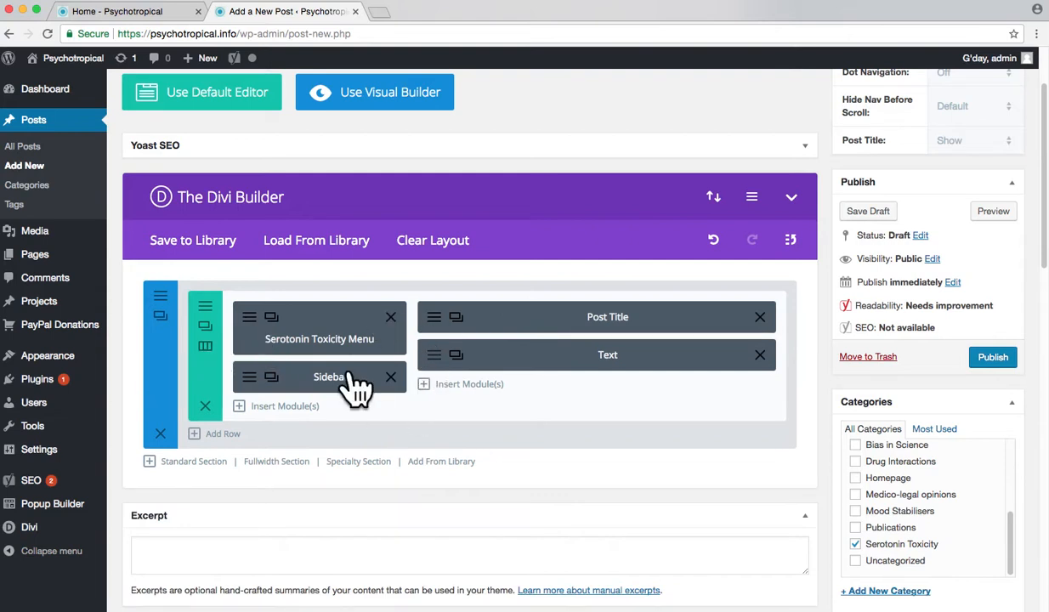
mouse_move(582, 357)
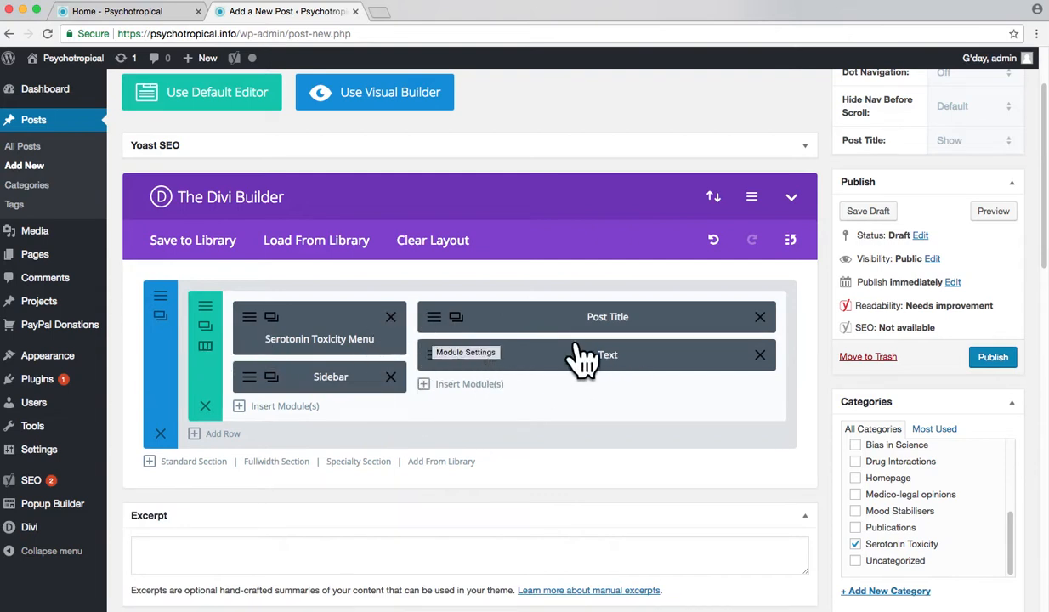
mouse_move(823, 565)
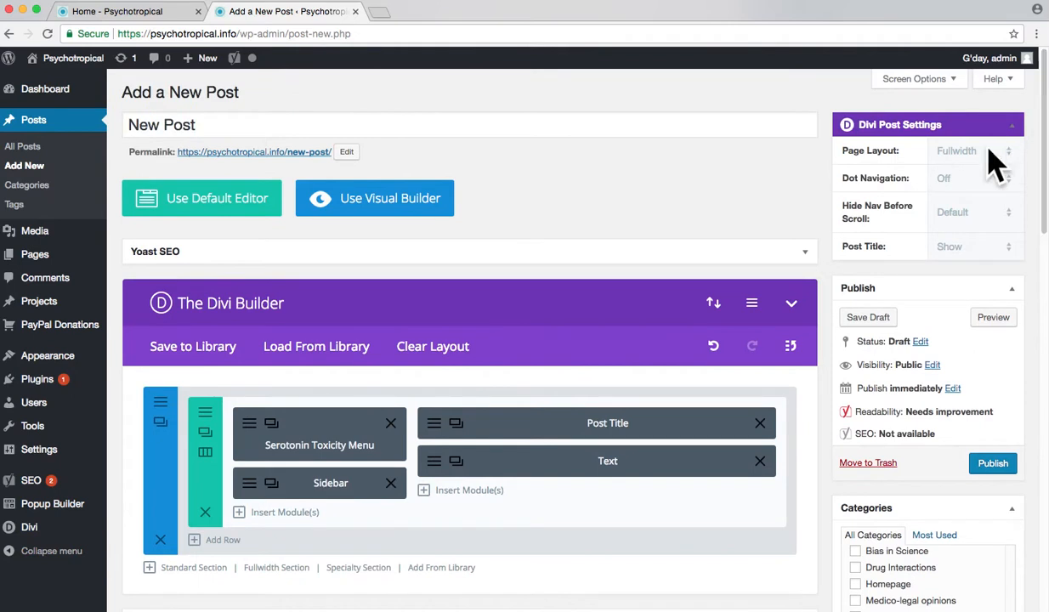
Step: Set the Divi Post Title setting to Hide
left_click(973, 247)
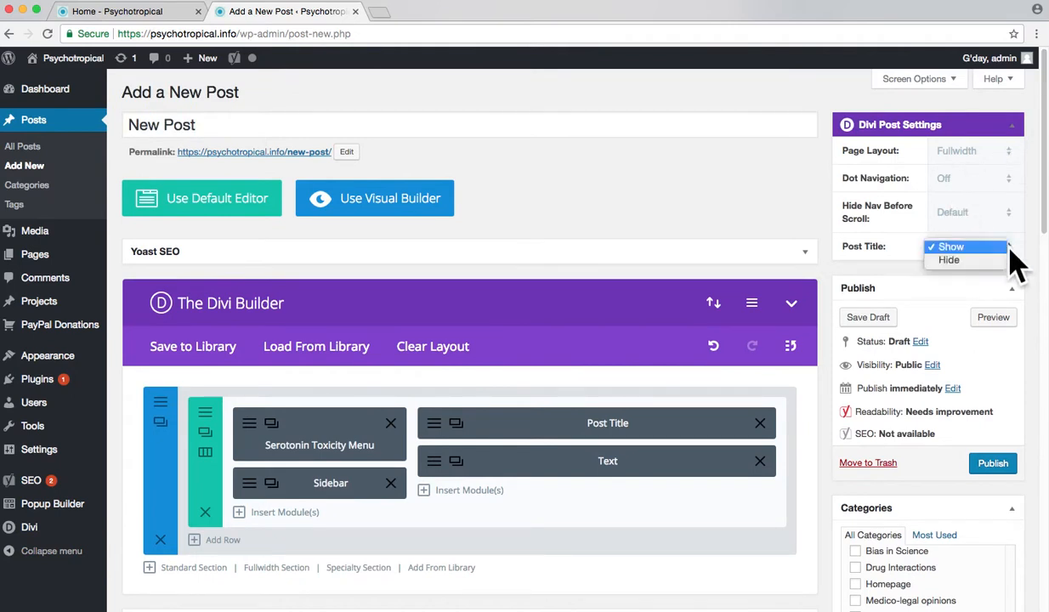
left_click(949, 260)
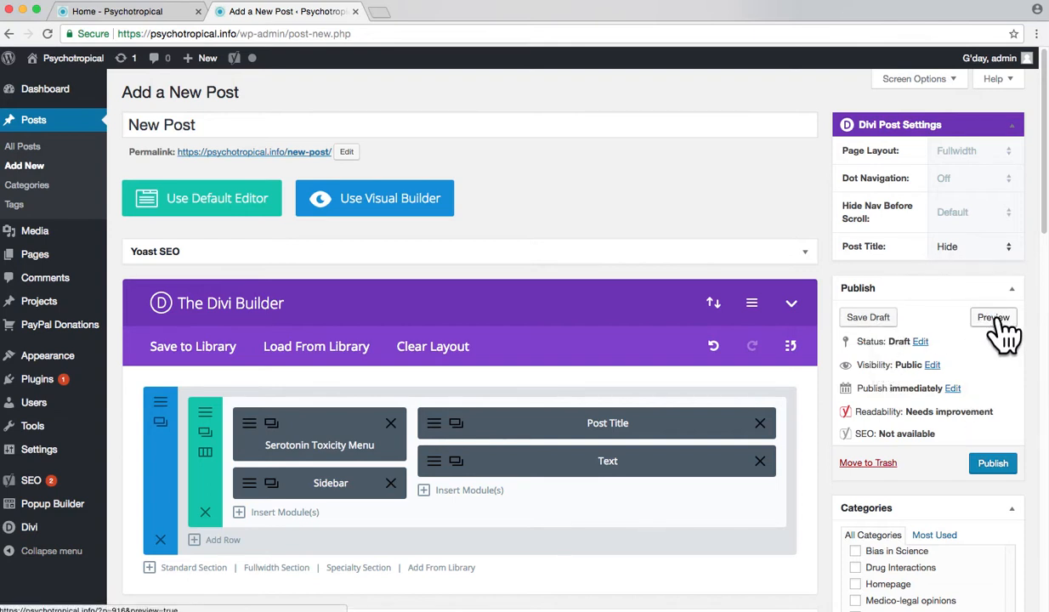
Step: Preview the draft's menu, sidebar and article layout, then return to the editor tab
left_click(993, 318)
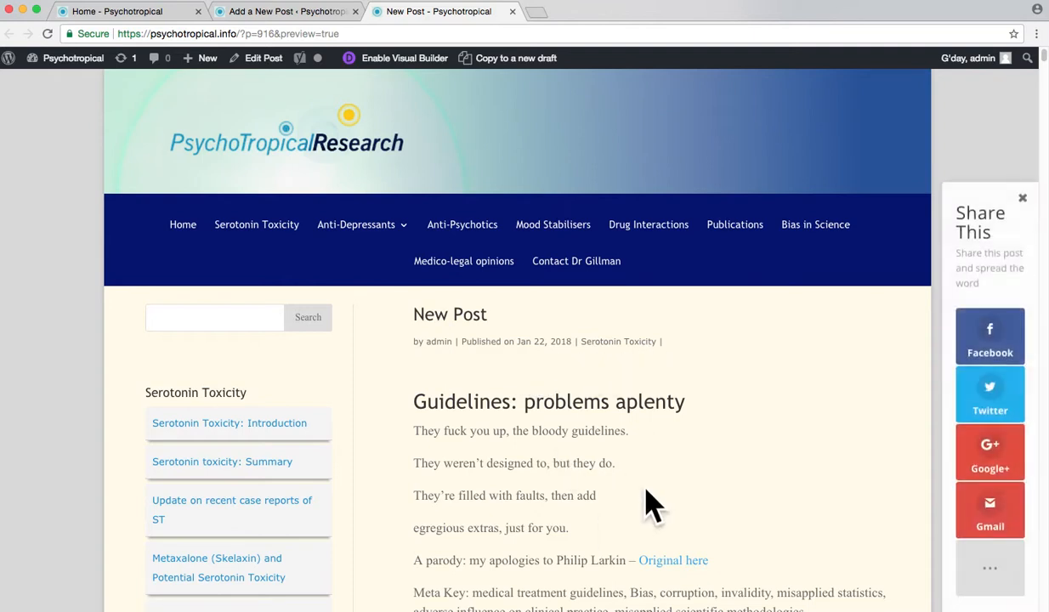
scroll("down", 3)
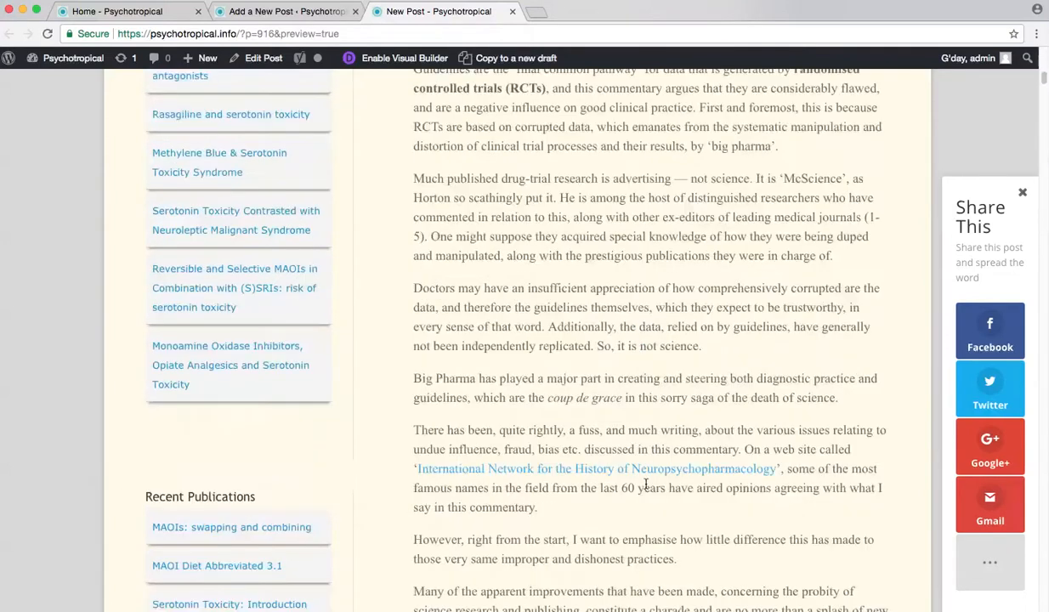
scroll("down", 3)
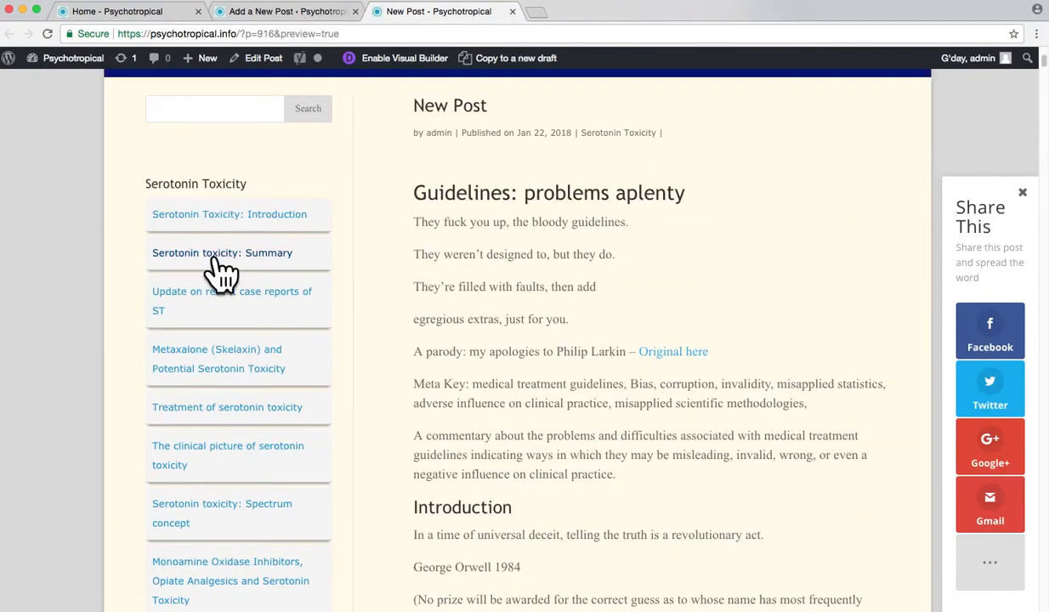
left_click(286, 10)
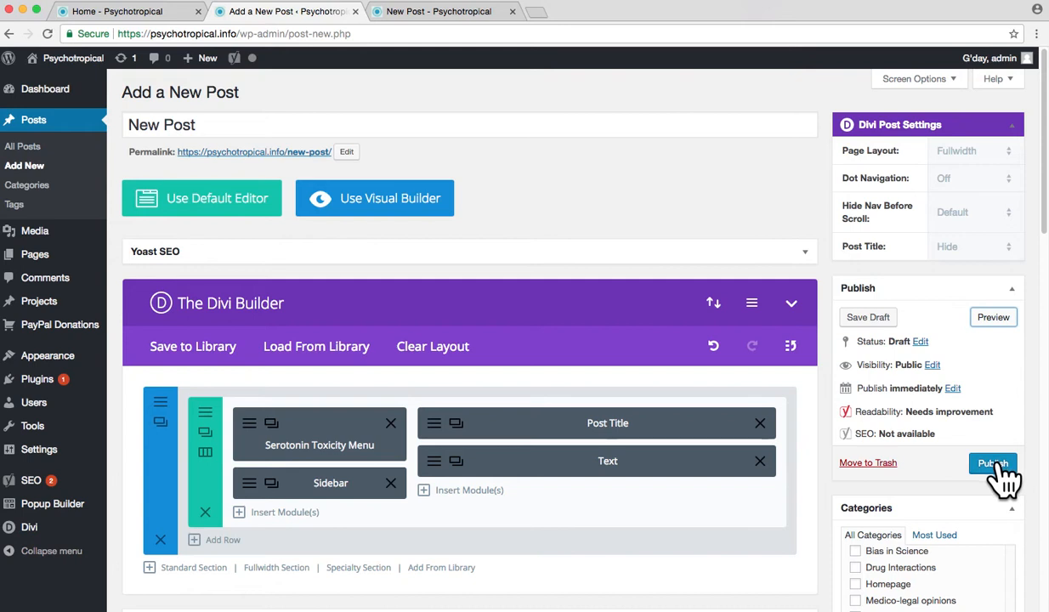
Step: Publish the post so it goes live on the site
left_click(993, 462)
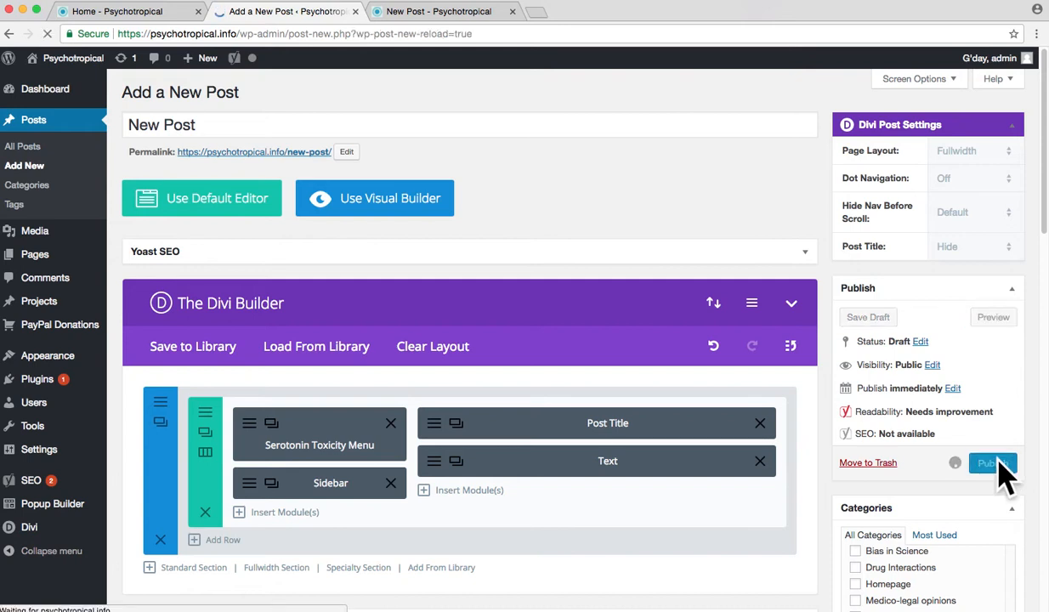
left_click(993, 463)
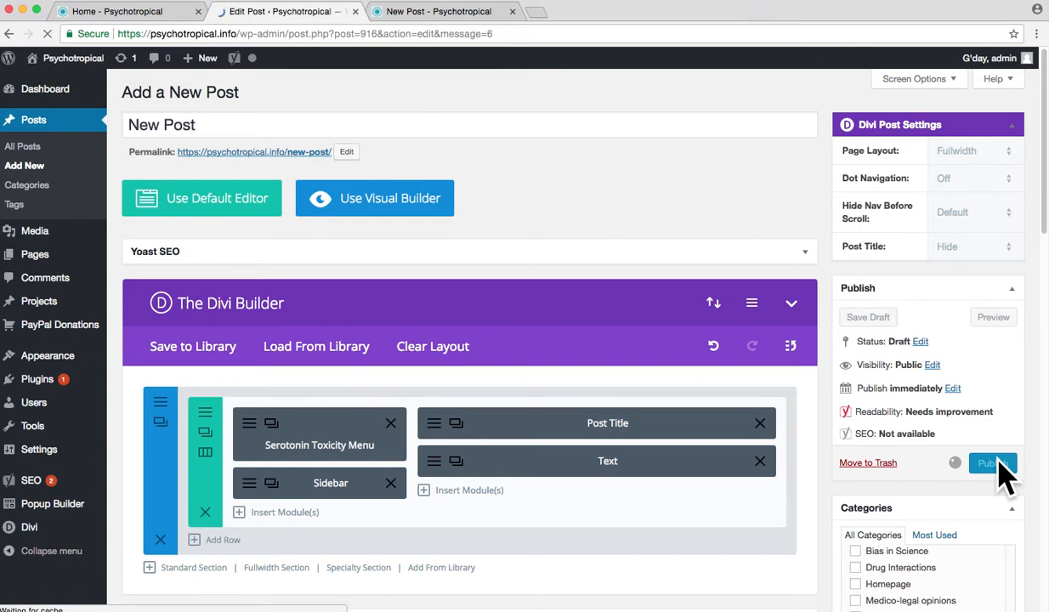
left_click(990, 463)
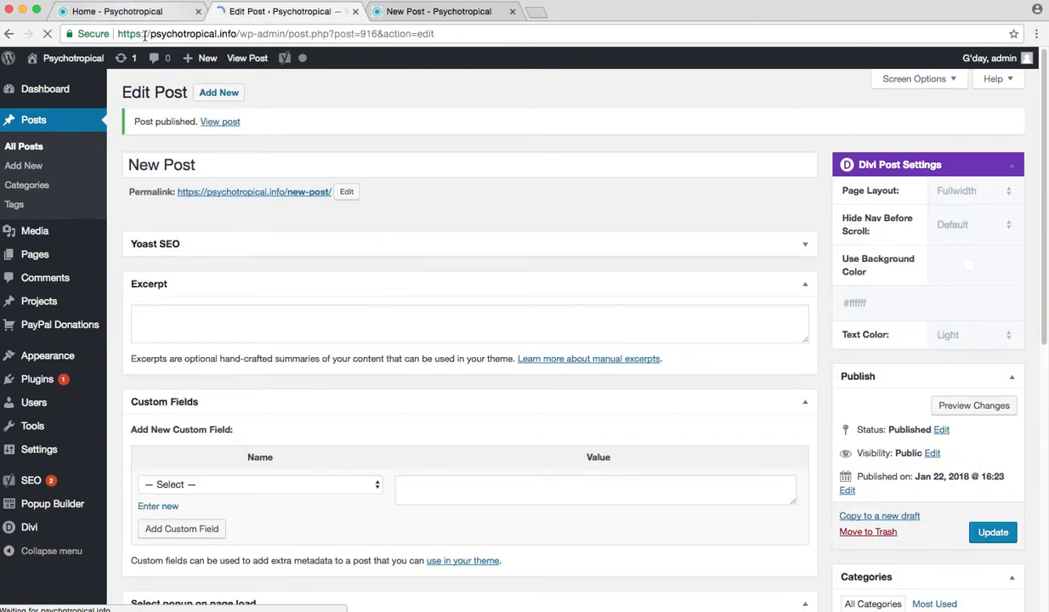
mouse_move(139, 26)
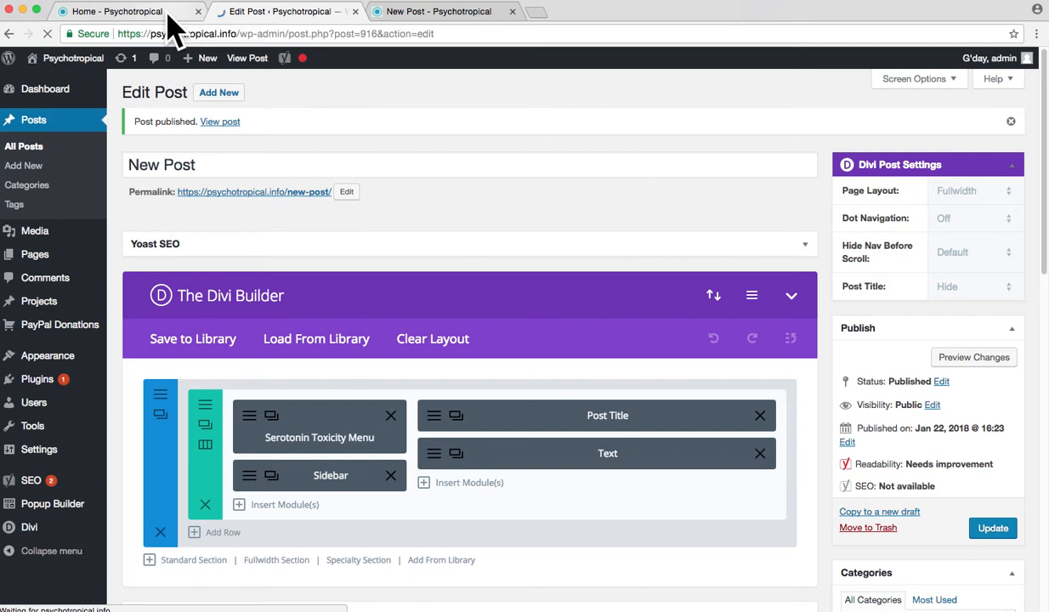
Step: Open New Post from the Serotonin Toxicity section's sidebar list on the live site
left_click(115, 10)
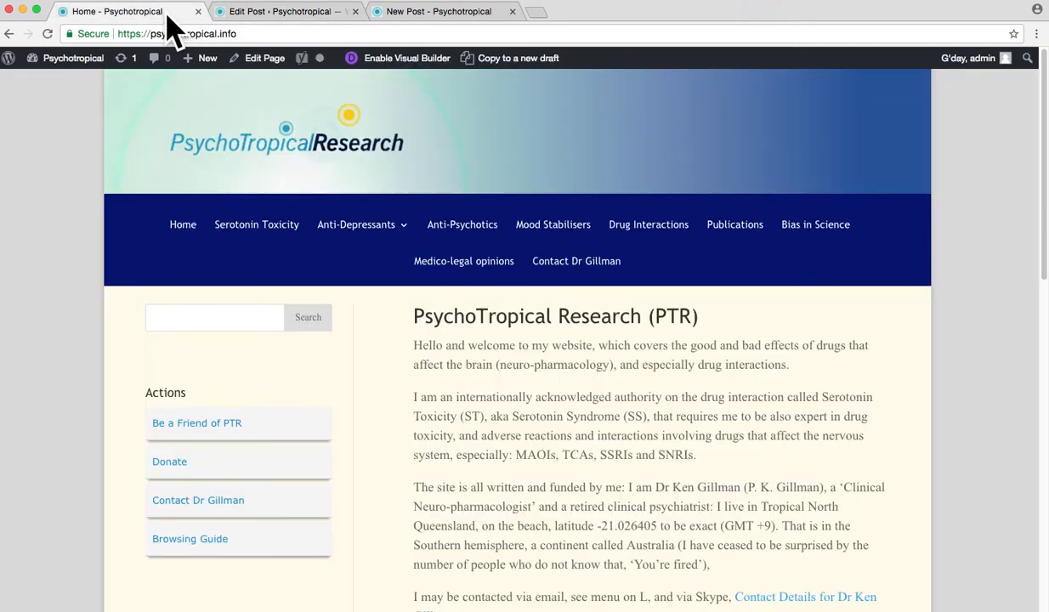
left_click(255, 224)
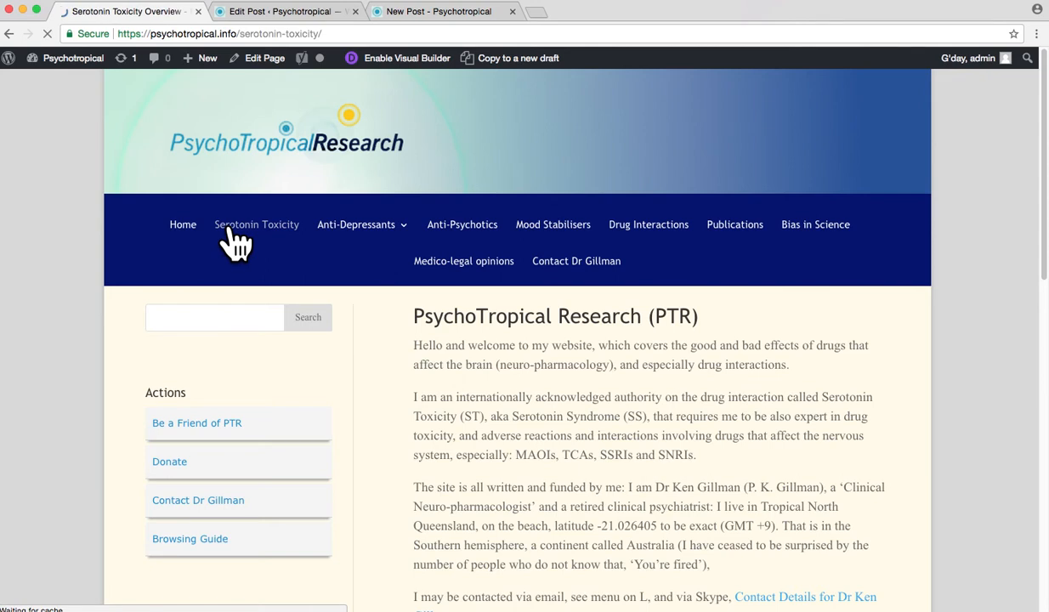
left_click(255, 224)
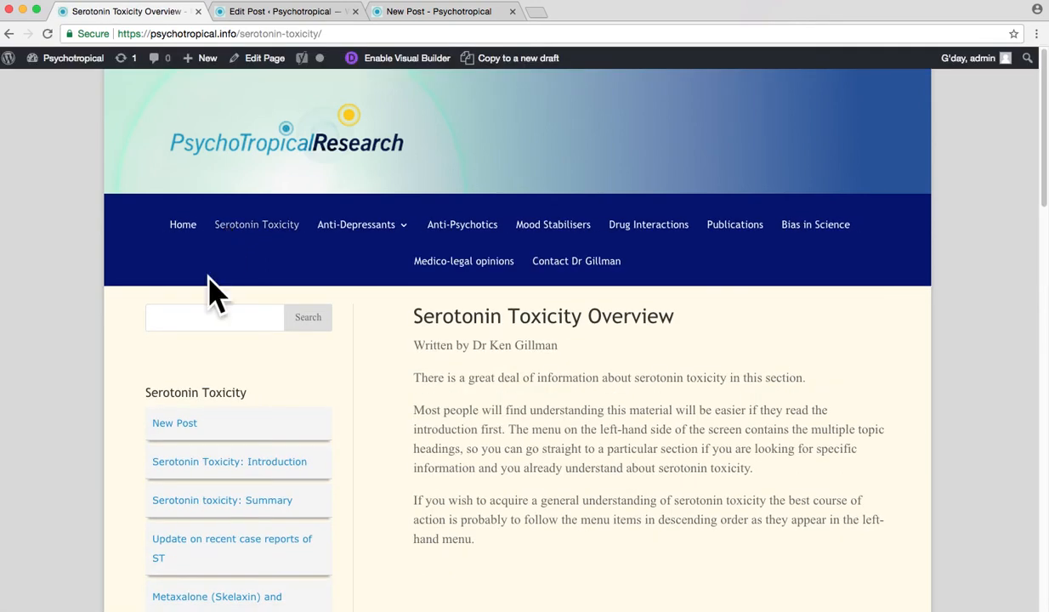
mouse_move(173, 422)
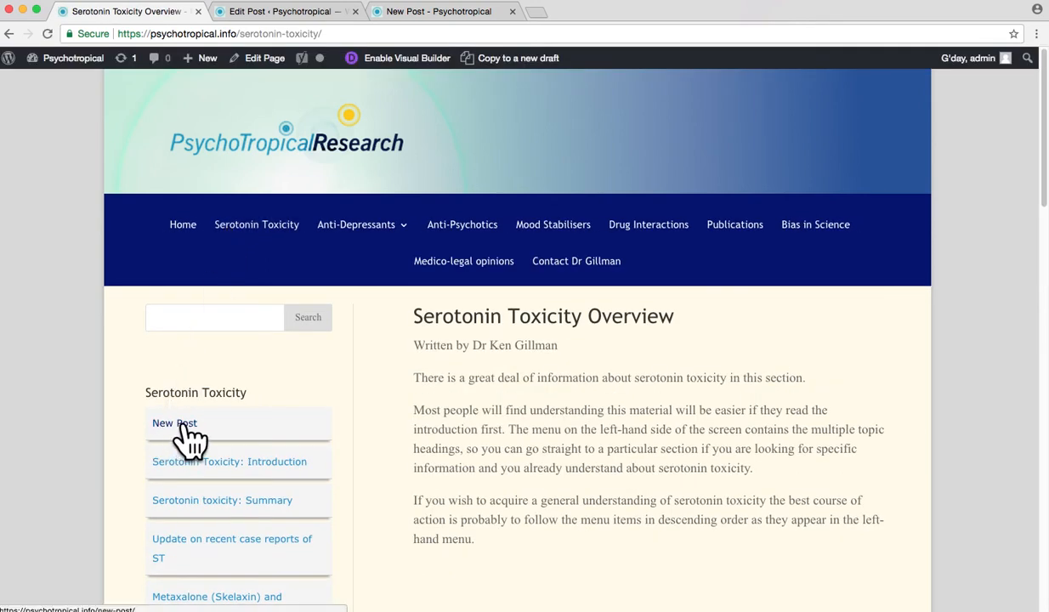
left_click(174, 422)
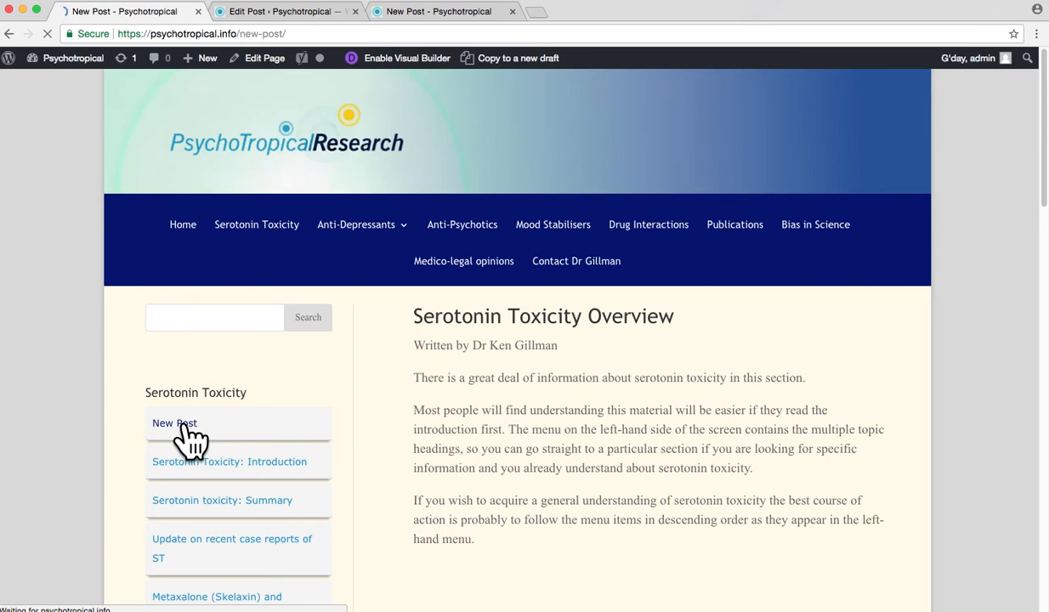
left_click(173, 422)
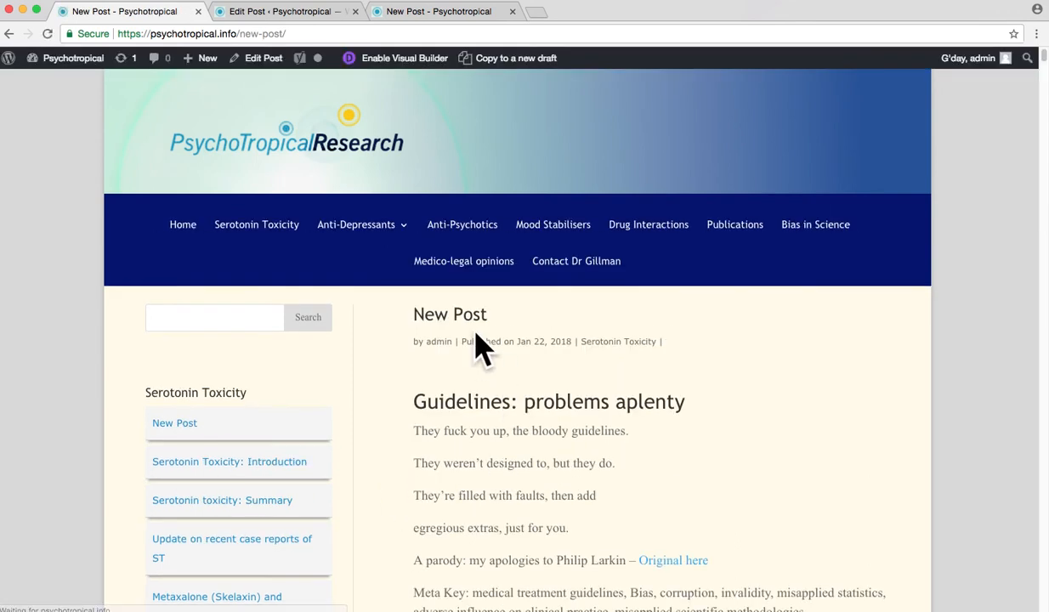